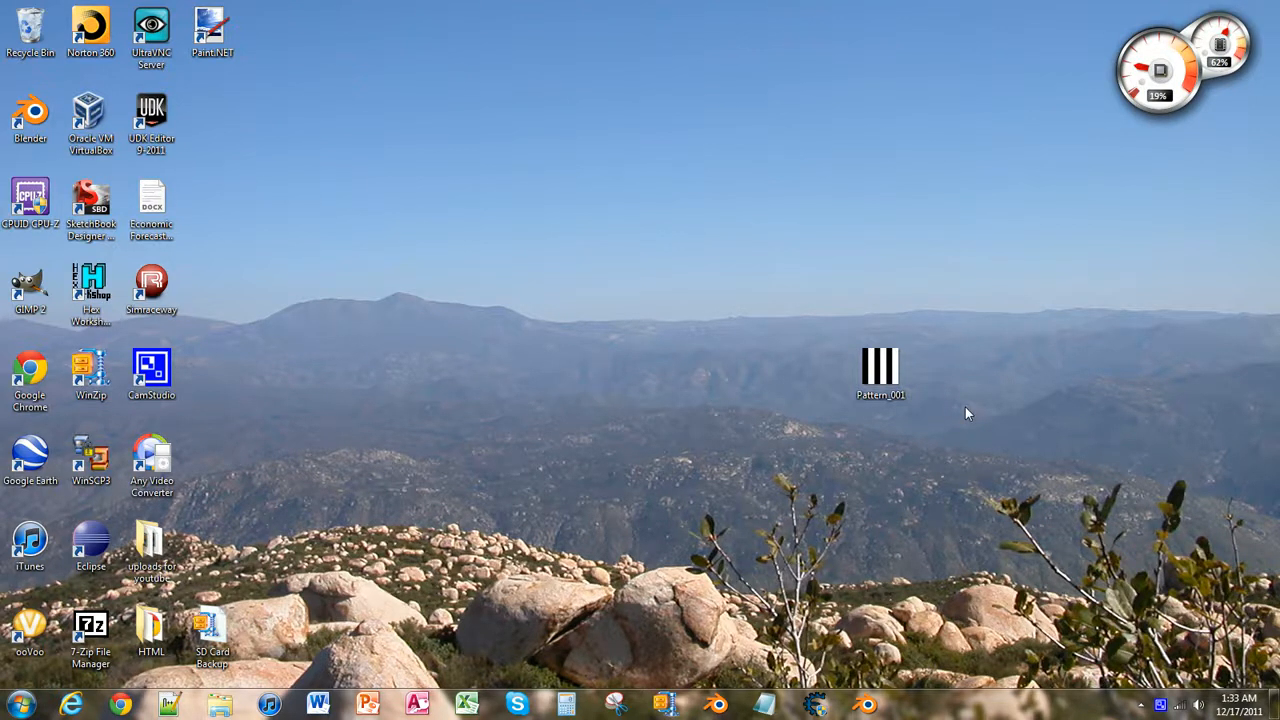
Launch Microsoft Paint from Start > All Programs > Accessories
{"action": "left_click", "coordinate": [880, 376]}
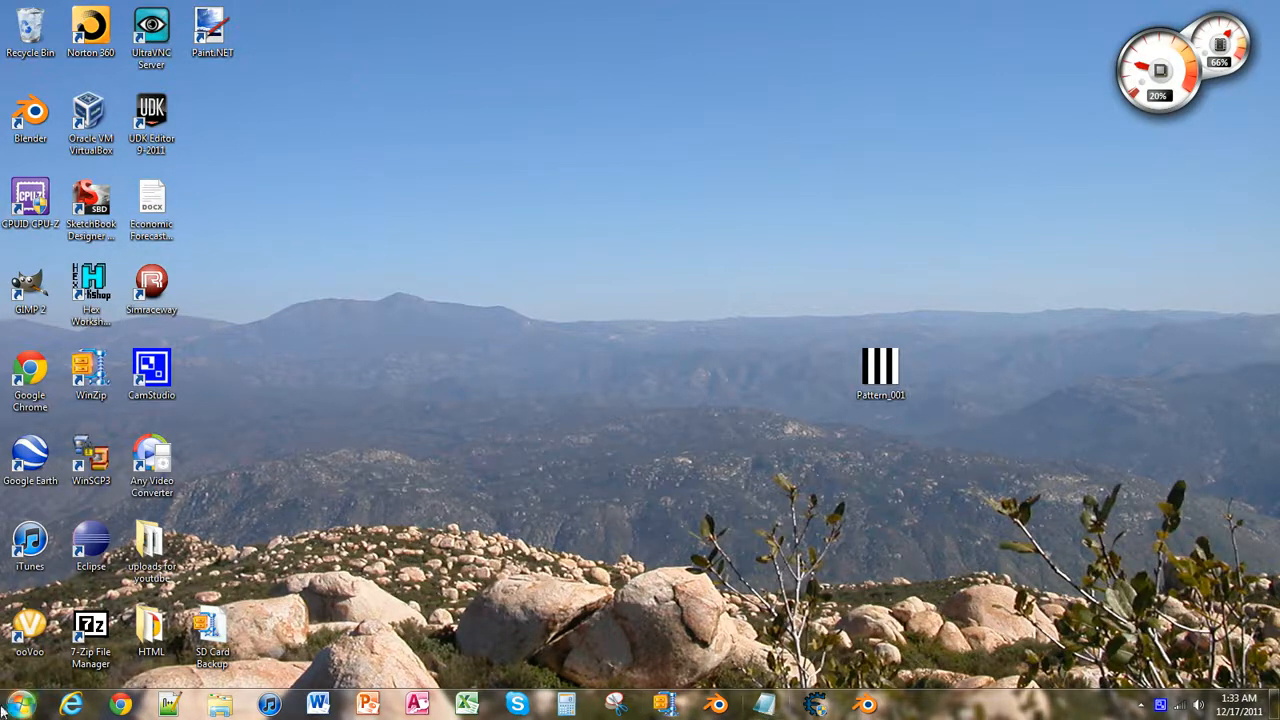
{"action": "left_click", "coordinate": [18, 704]}
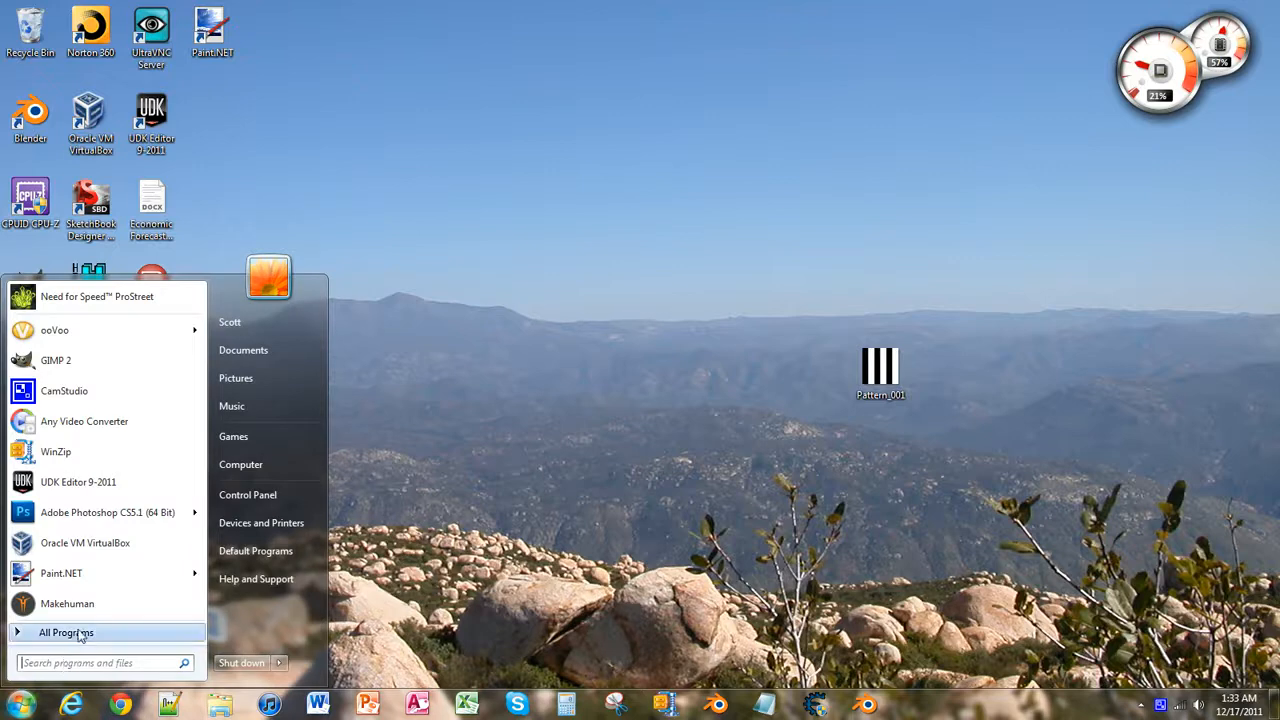
{"action": "left_click", "coordinate": [66, 632]}
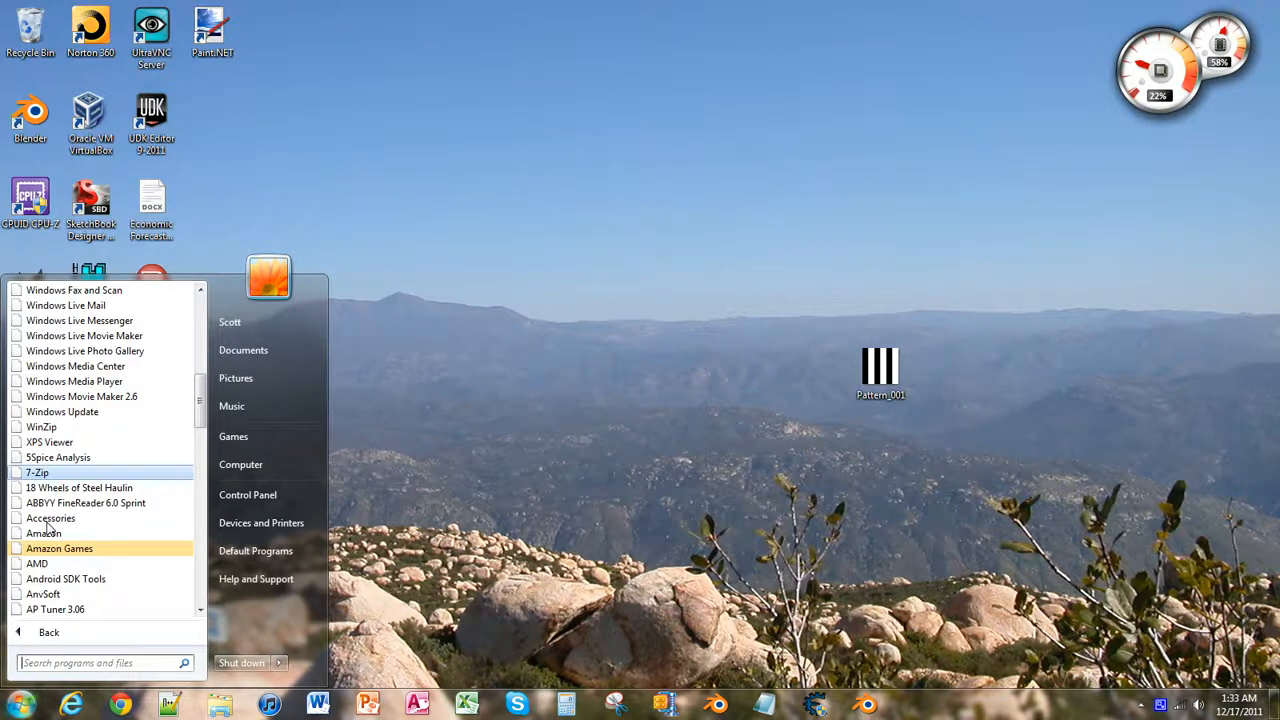
{"action": "mouse_move", "coordinate": [50, 518]}
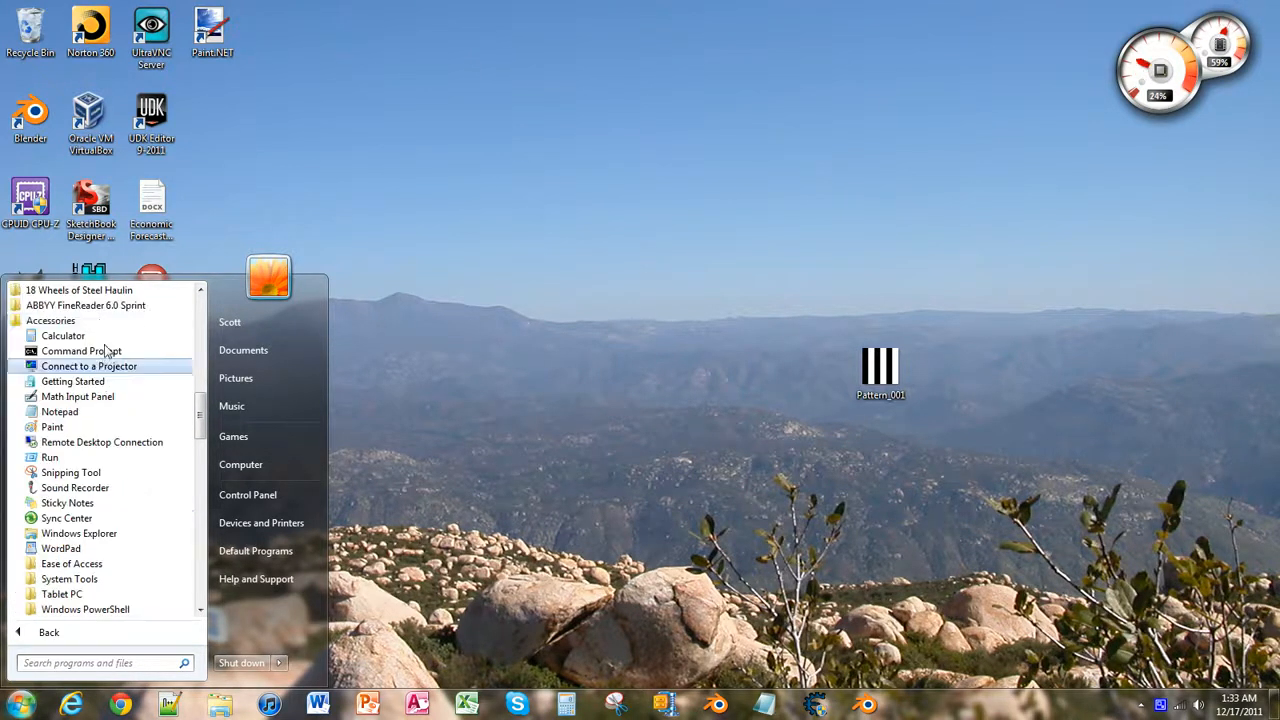
{"action": "mouse_move", "coordinate": [50, 456]}
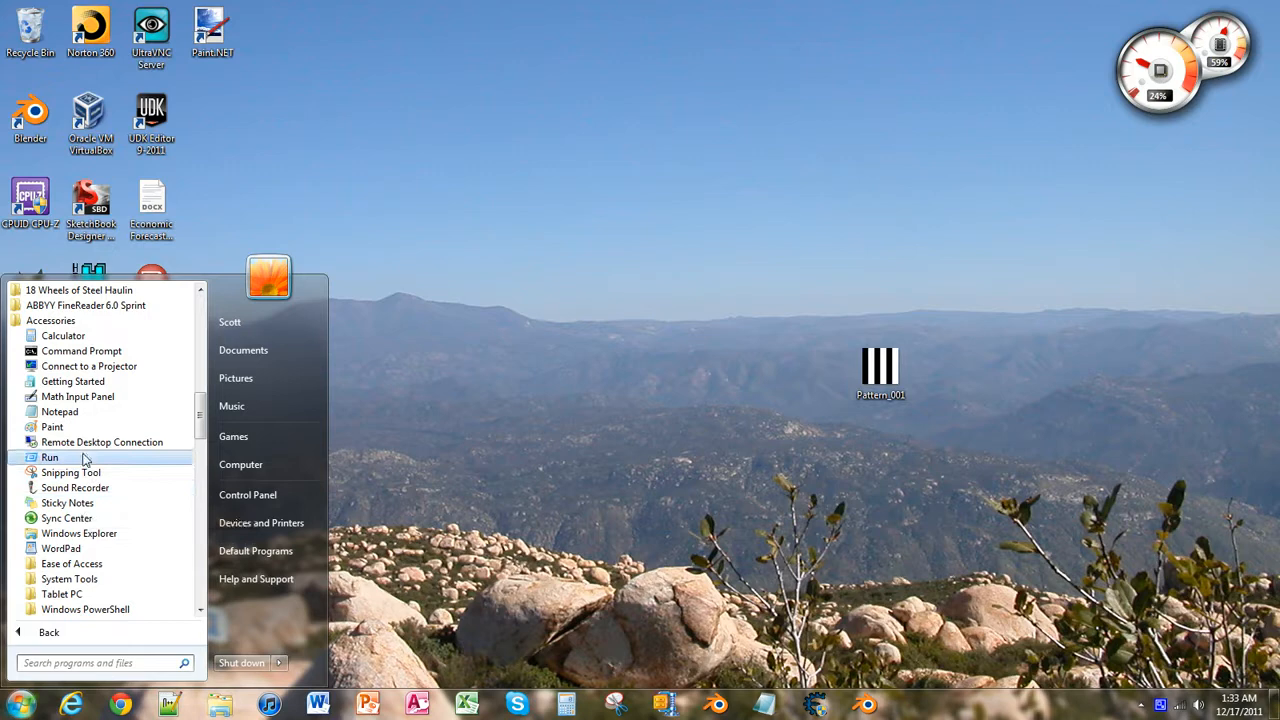
{"action": "left_click", "coordinate": [52, 428]}
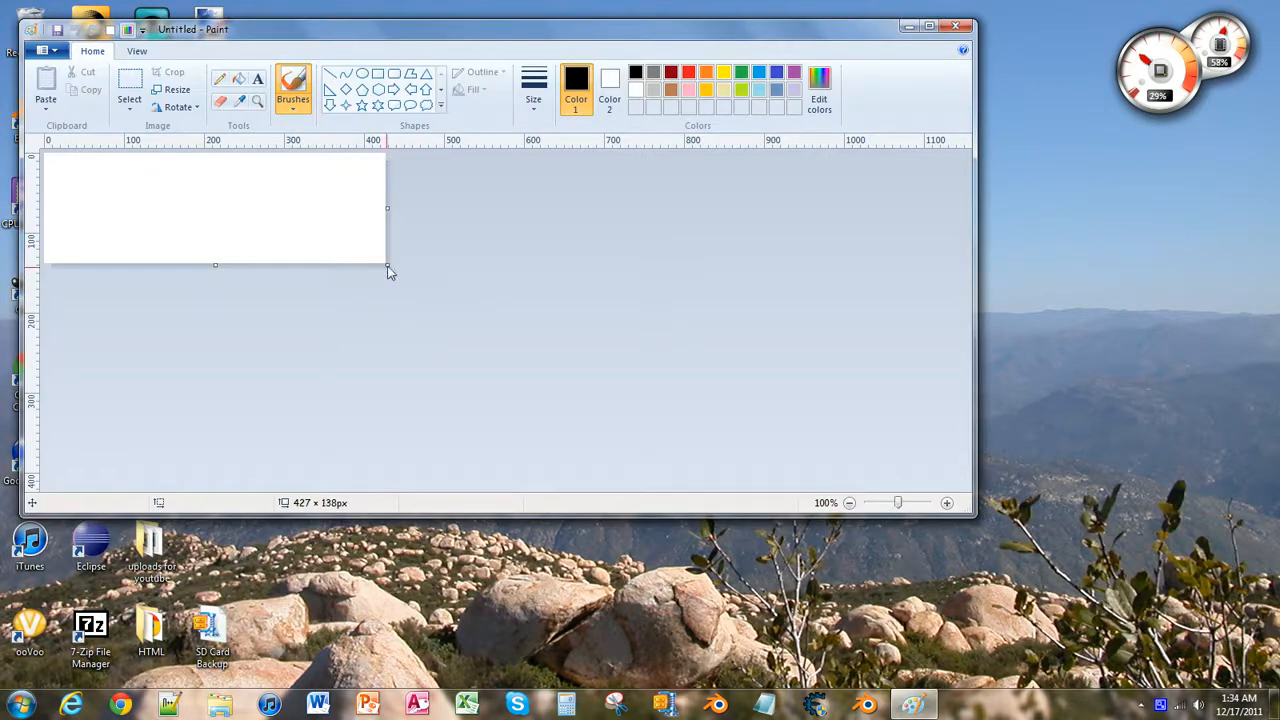
Stretch the Paint canvas to 600 × 600 px, then close Paint discarding the drawing
{"action": "left_click_drag", "start_coordinate": [388, 272], "coordinate": [518, 404]}
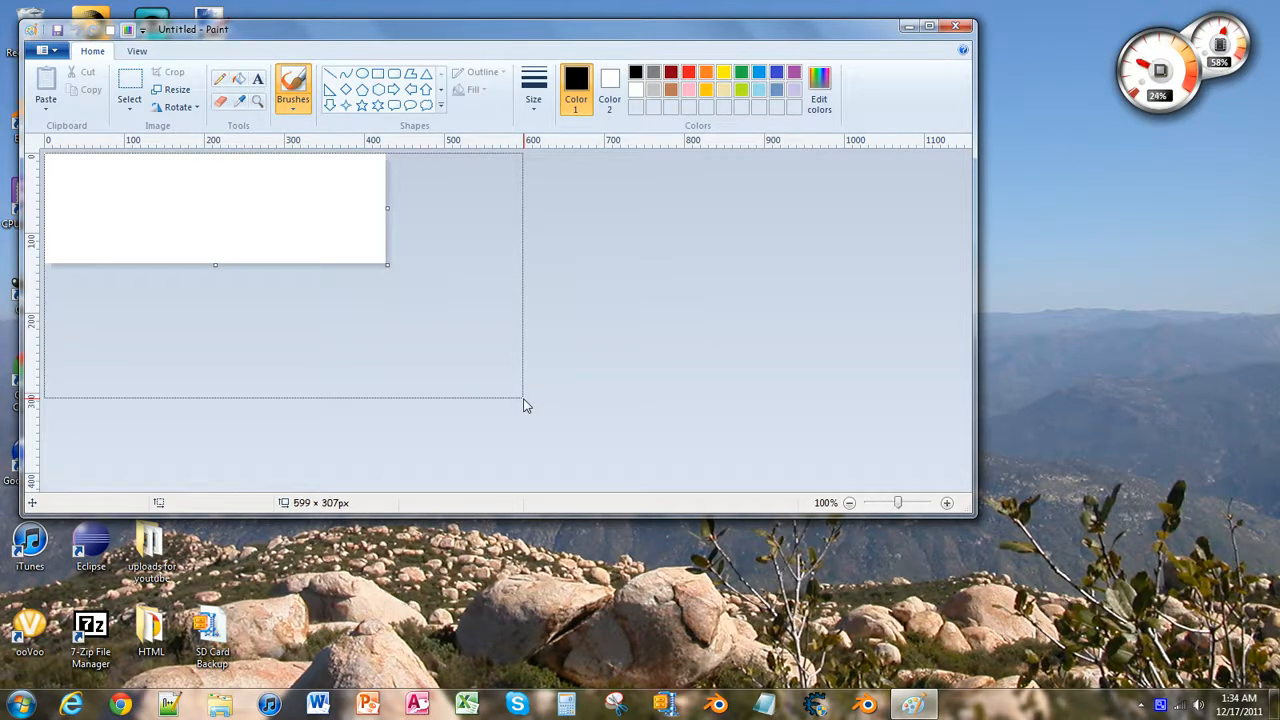
{"action": "left_click_drag", "start_coordinate": [388, 264], "coordinate": [524, 400]}
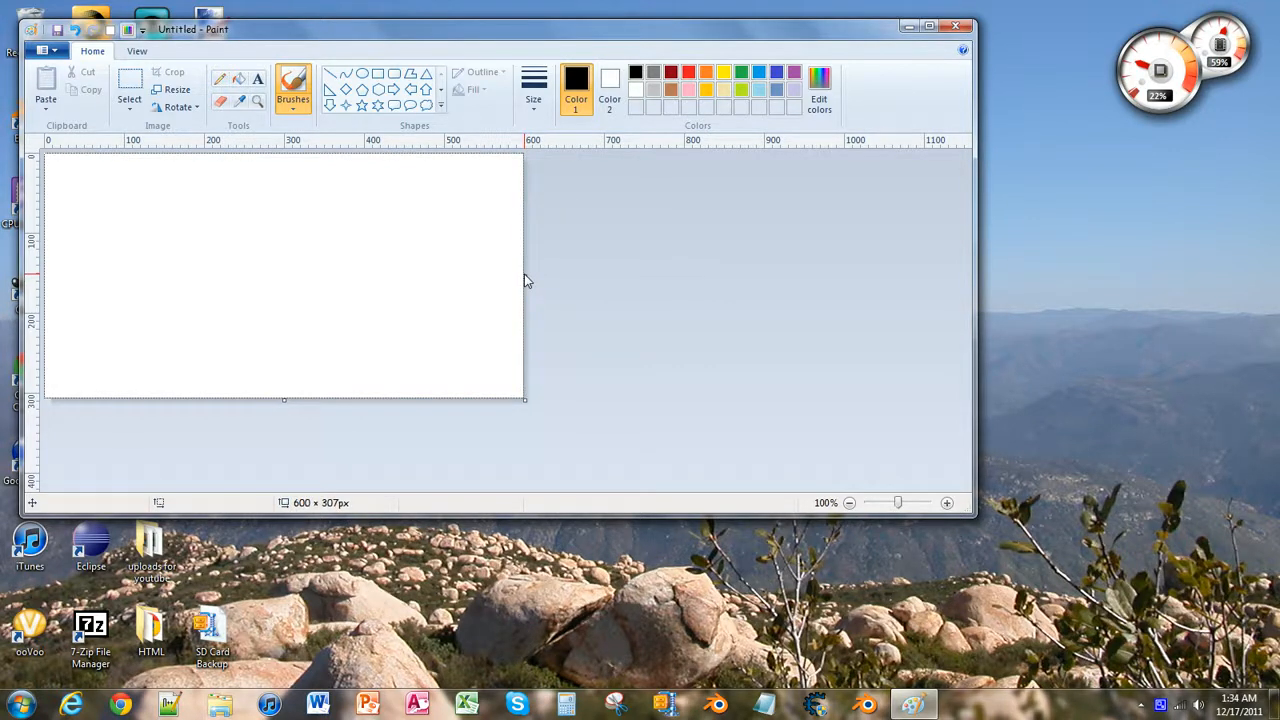
{"action": "mouse_move", "coordinate": [284, 408]}
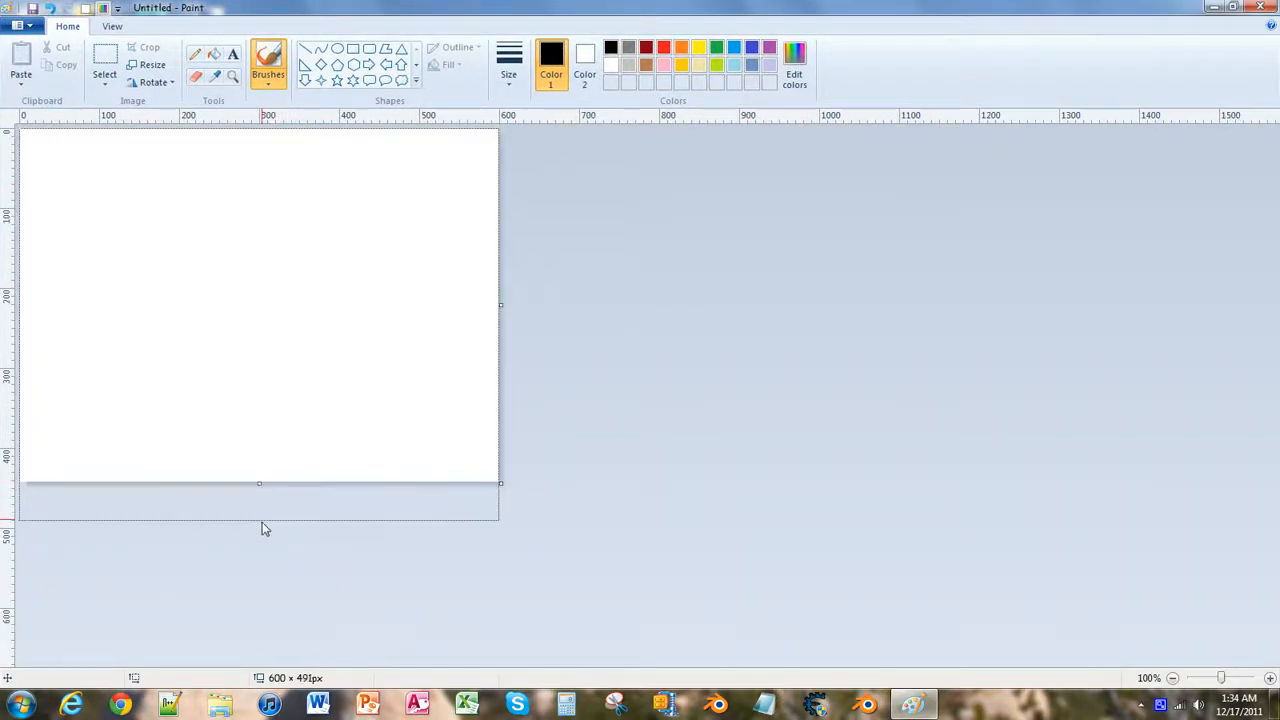
{"action": "left_click_drag", "start_coordinate": [260, 482], "coordinate": [260, 600]}
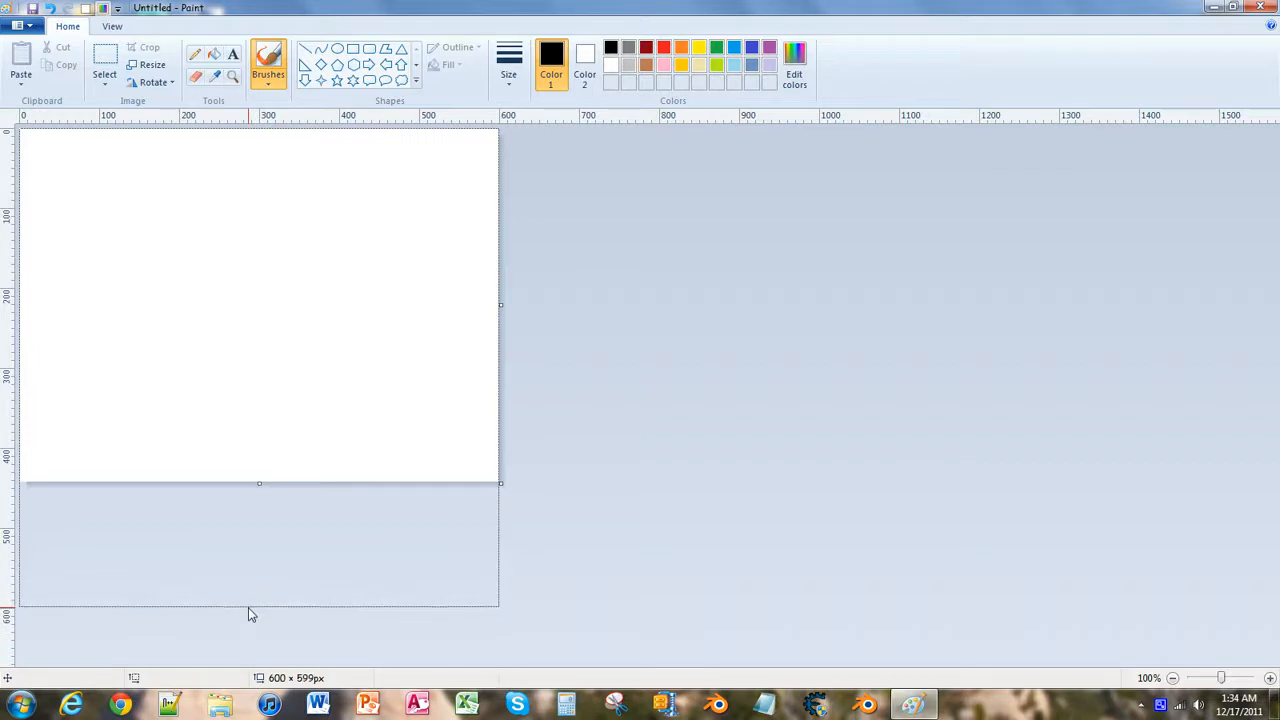
{"action": "left_click_drag", "start_coordinate": [260, 482], "coordinate": [260, 610]}
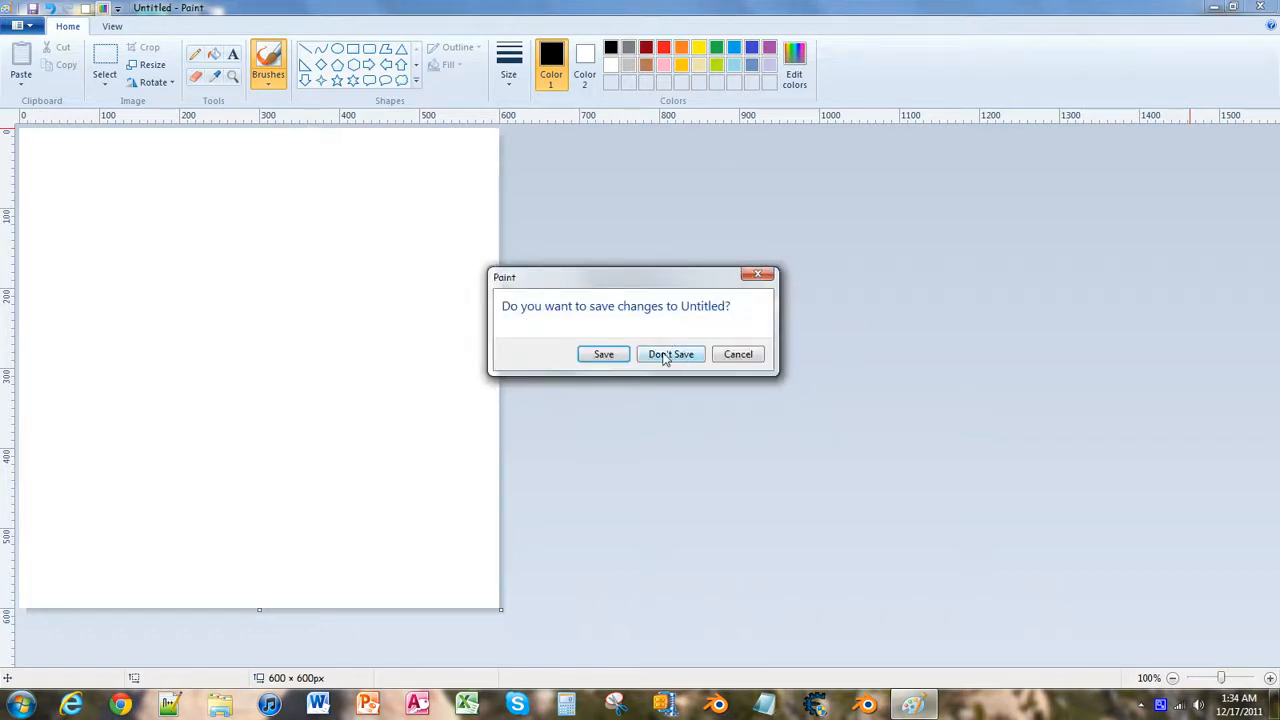
{"action": "left_click", "coordinate": [670, 354]}
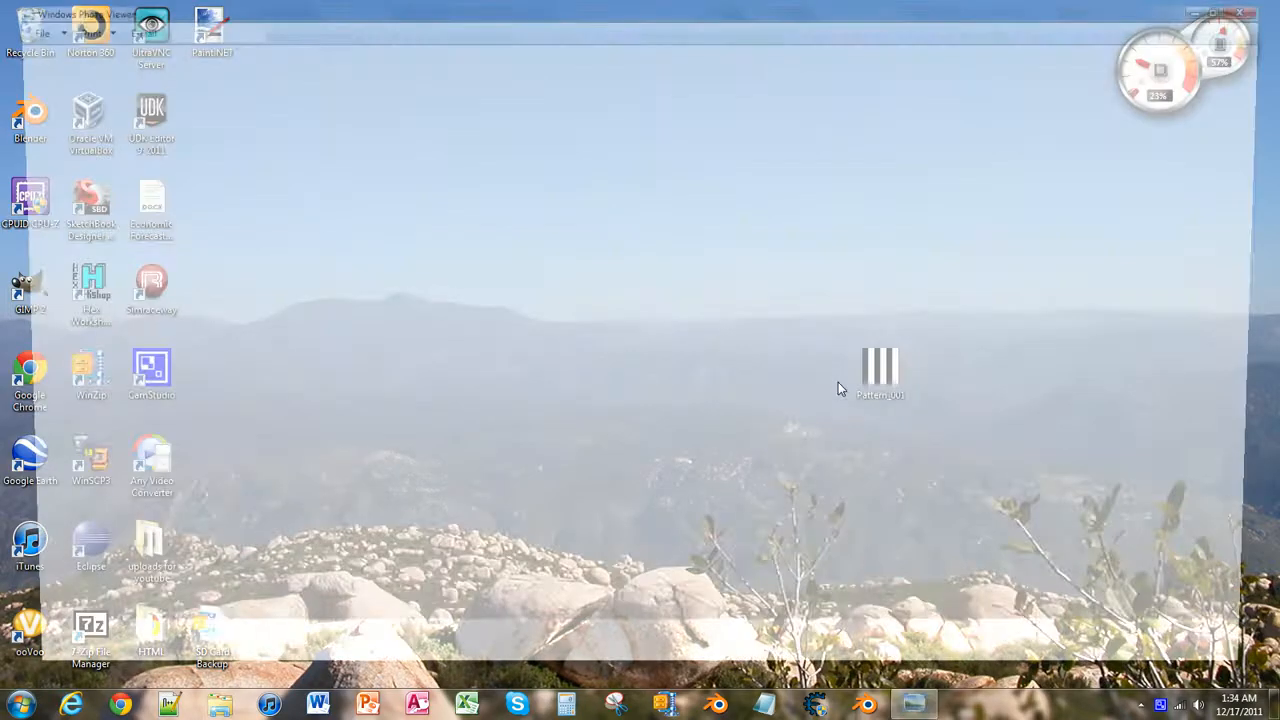
{"action": "double_click", "coordinate": [880, 368]}
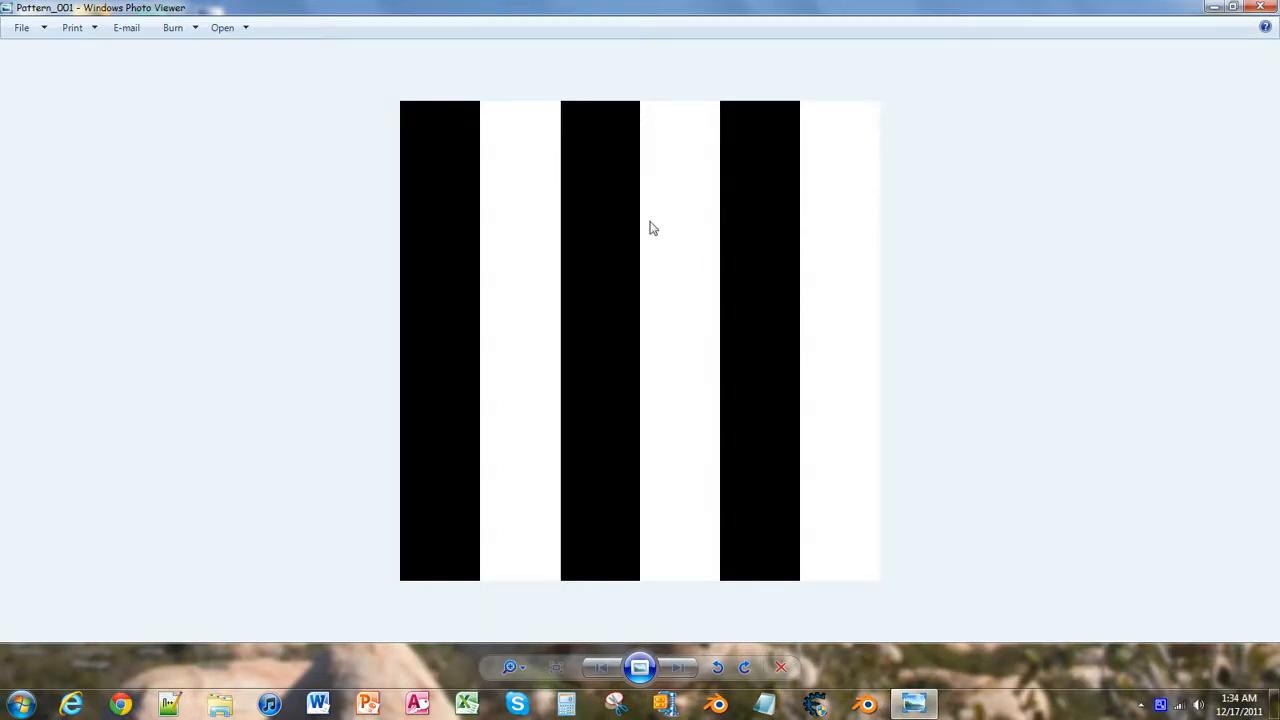
{"action": "mouse_move", "coordinate": [504, 296]}
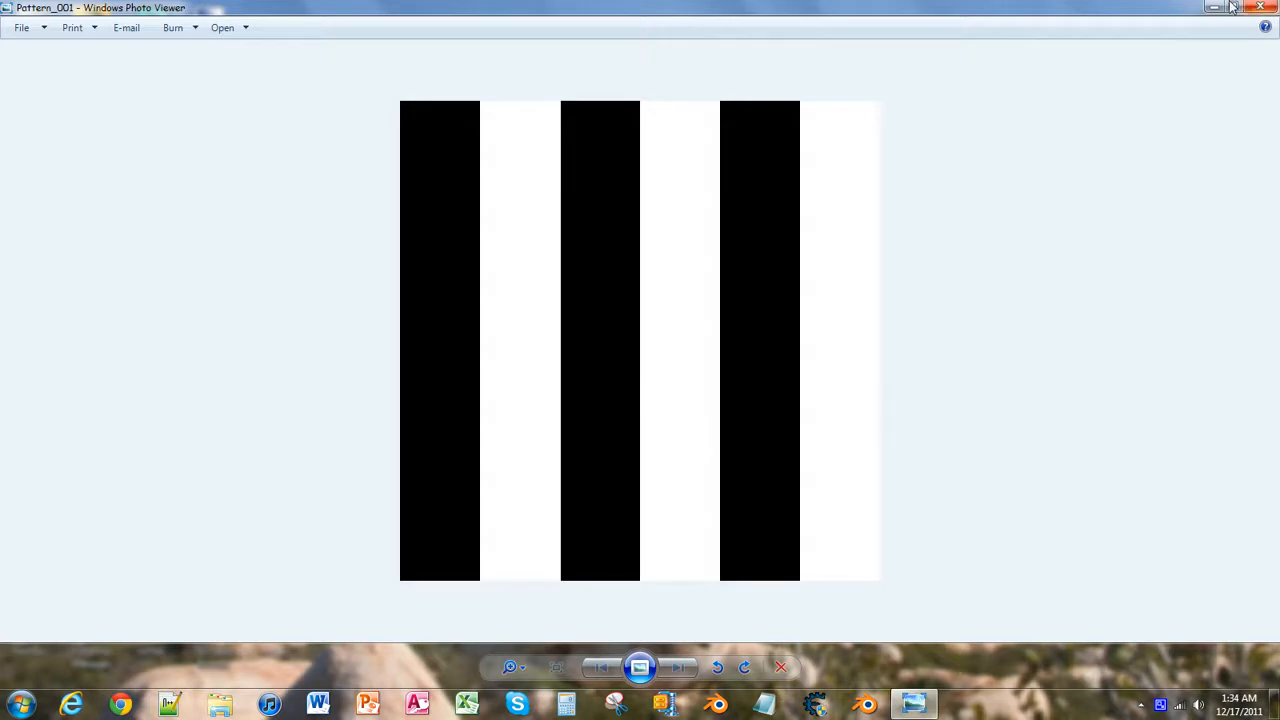
{"action": "left_click", "coordinate": [1260, 8]}
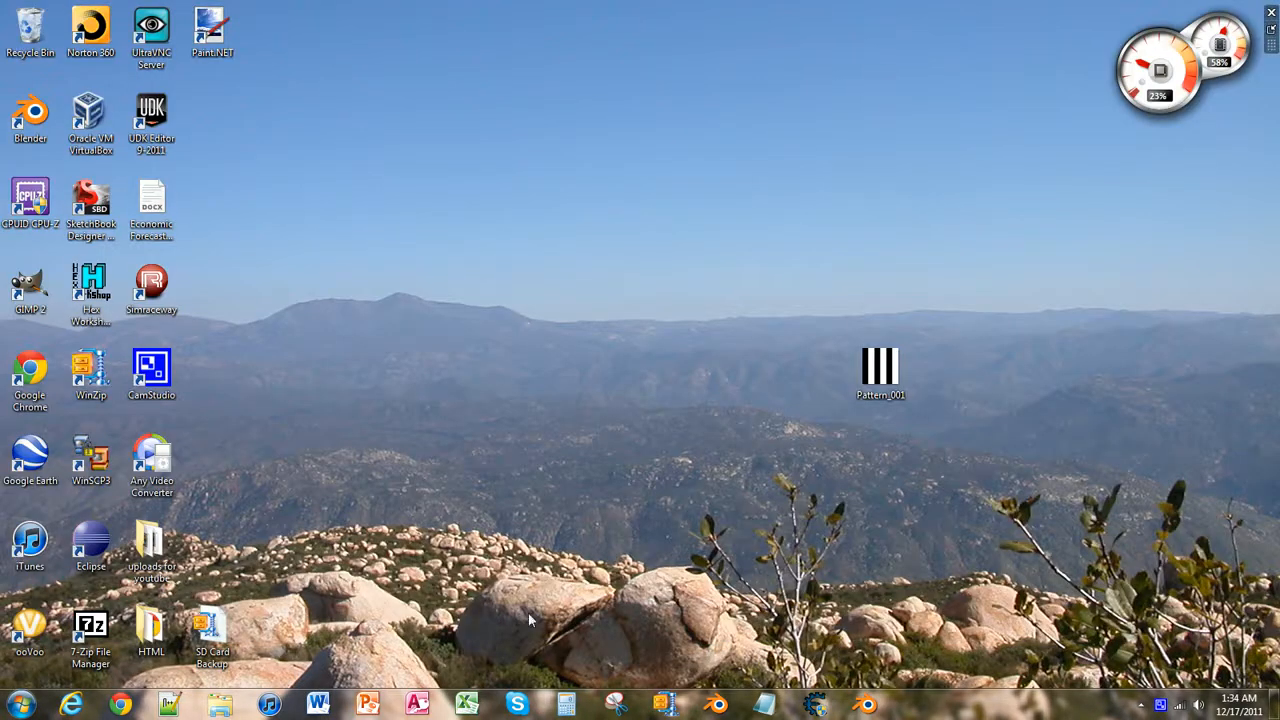
Launch GIMP from its desktop shortcut
{"action": "double_click", "coordinate": [30, 284]}
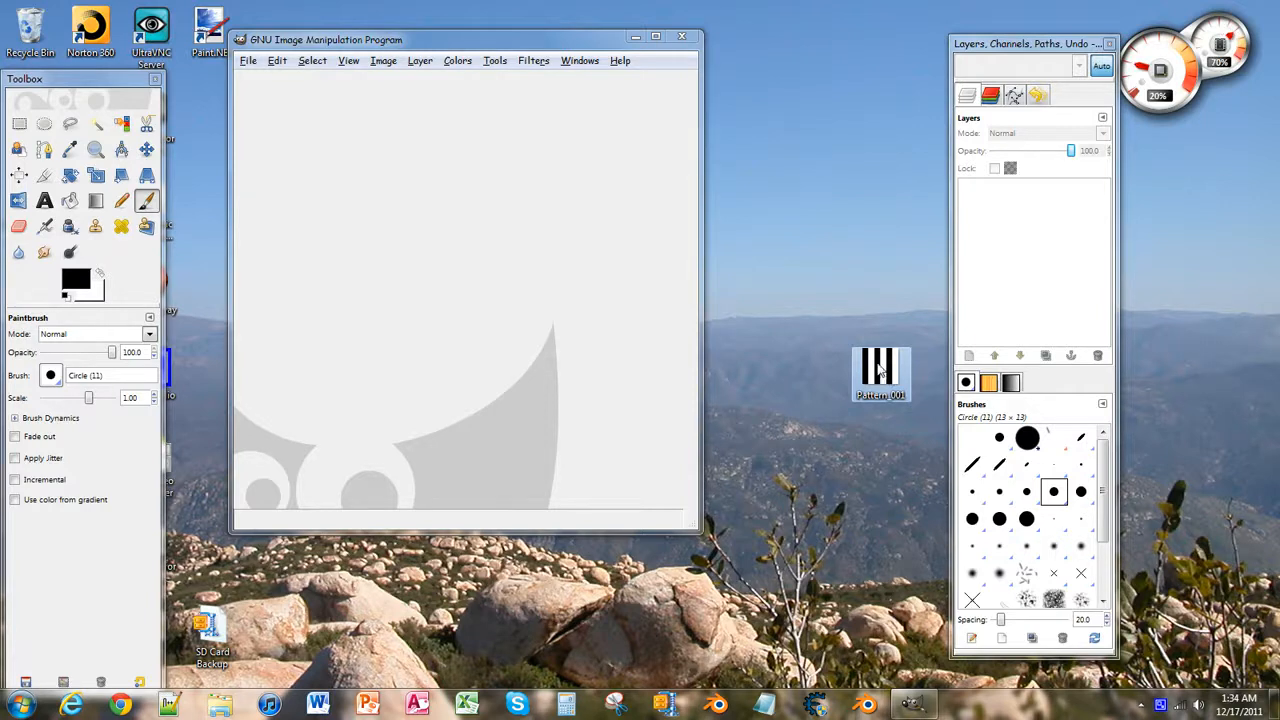
{"action": "mouse_move", "coordinate": [880, 374]}
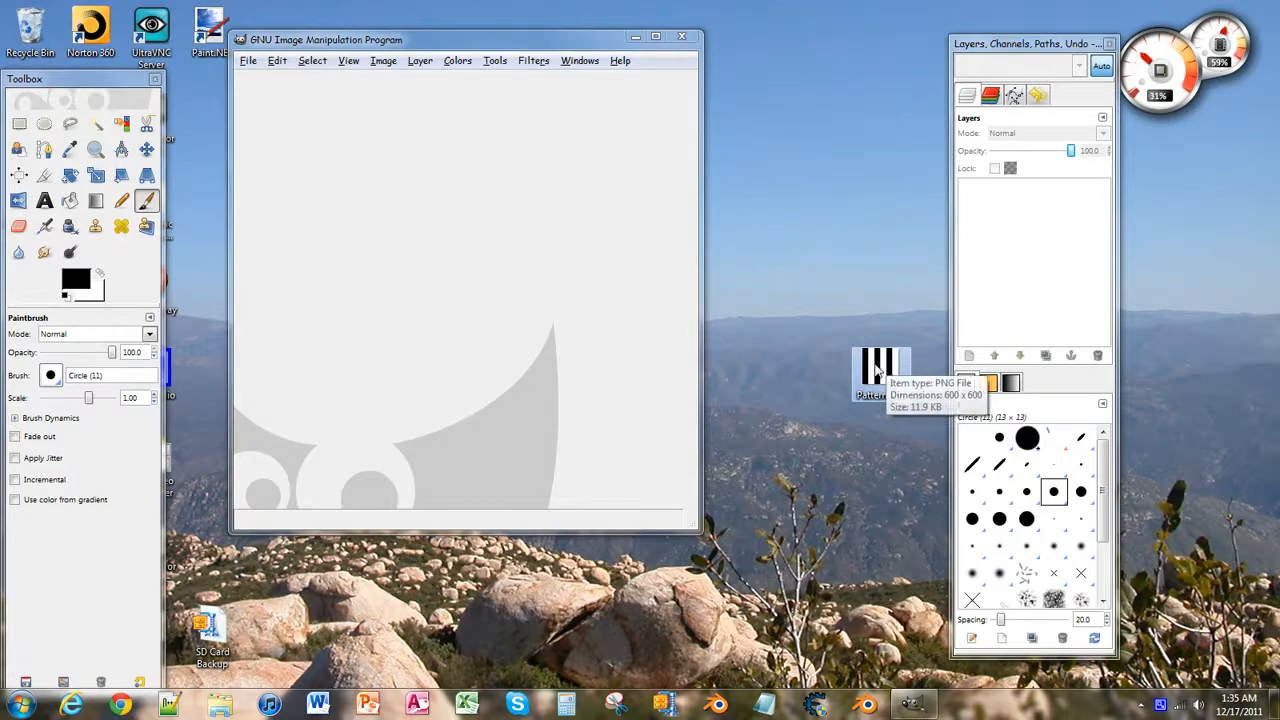
{"action": "mouse_move", "coordinate": [864, 368]}
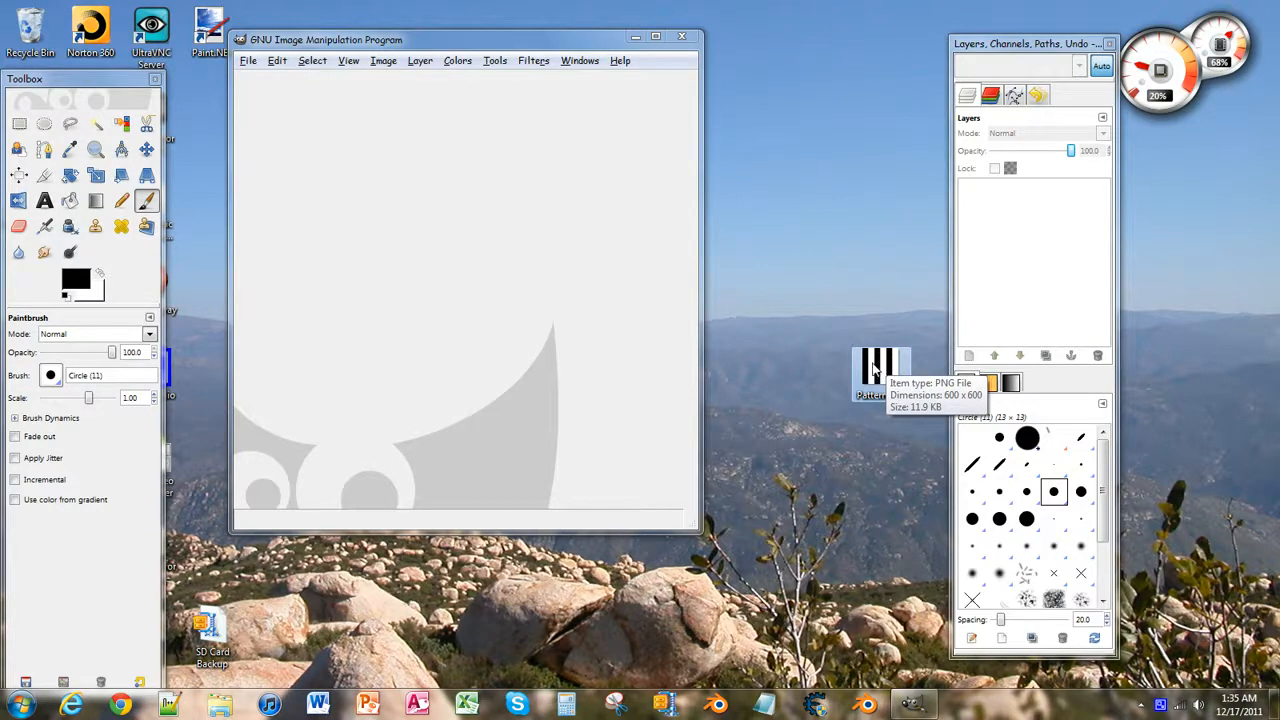
Open Pattern_001.png in GIMP and start the Layer menu for a new layer
{"action": "double_click", "coordinate": [880, 376]}
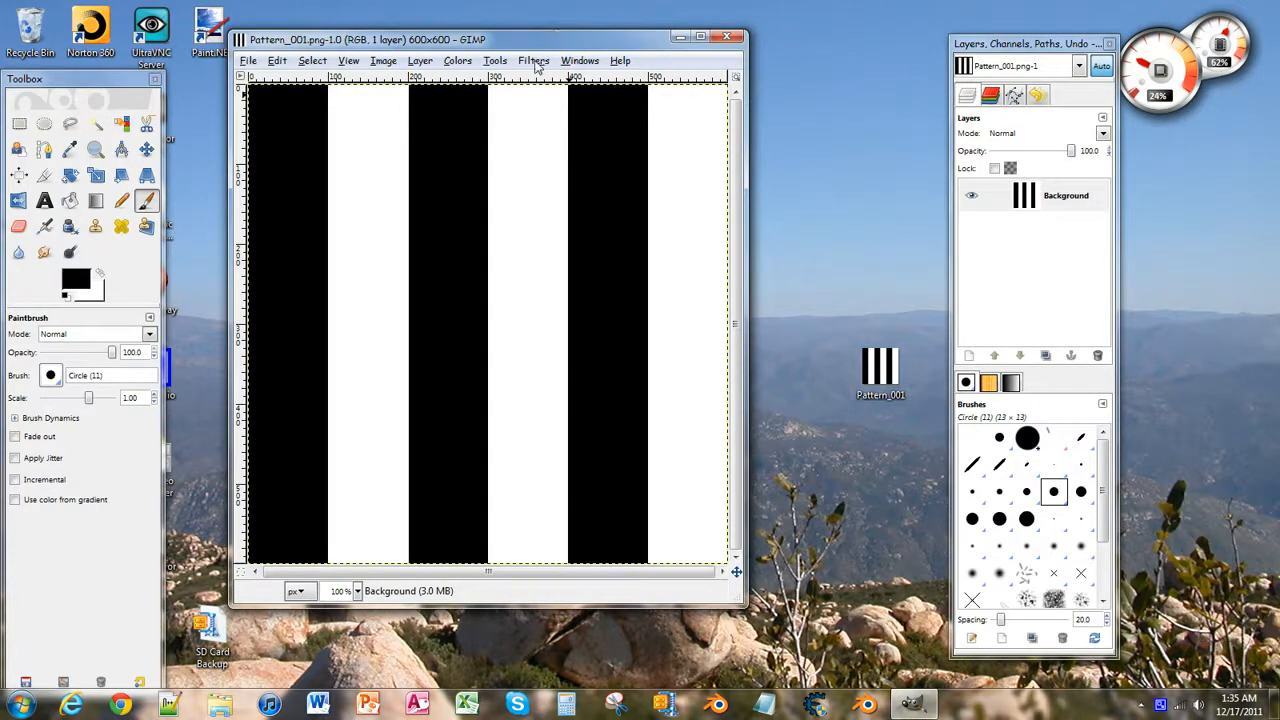
{"action": "left_click", "coordinate": [532, 60]}
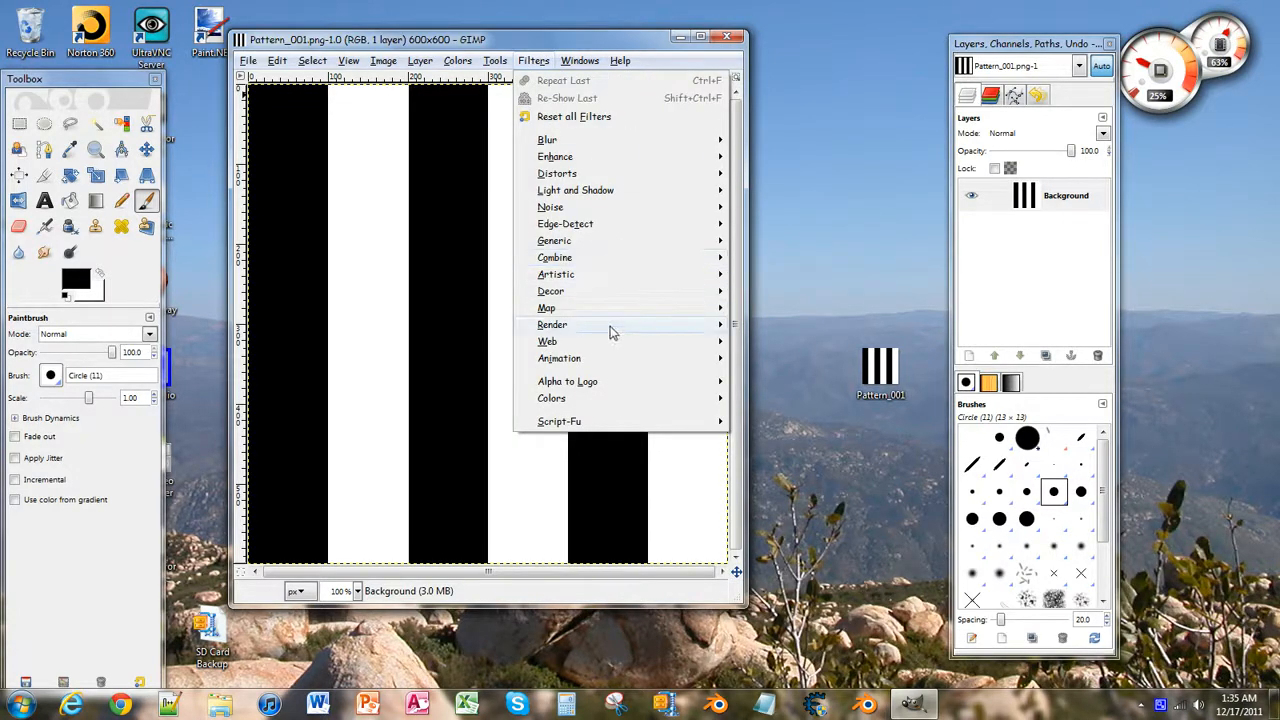
{"action": "mouse_move", "coordinate": [552, 324]}
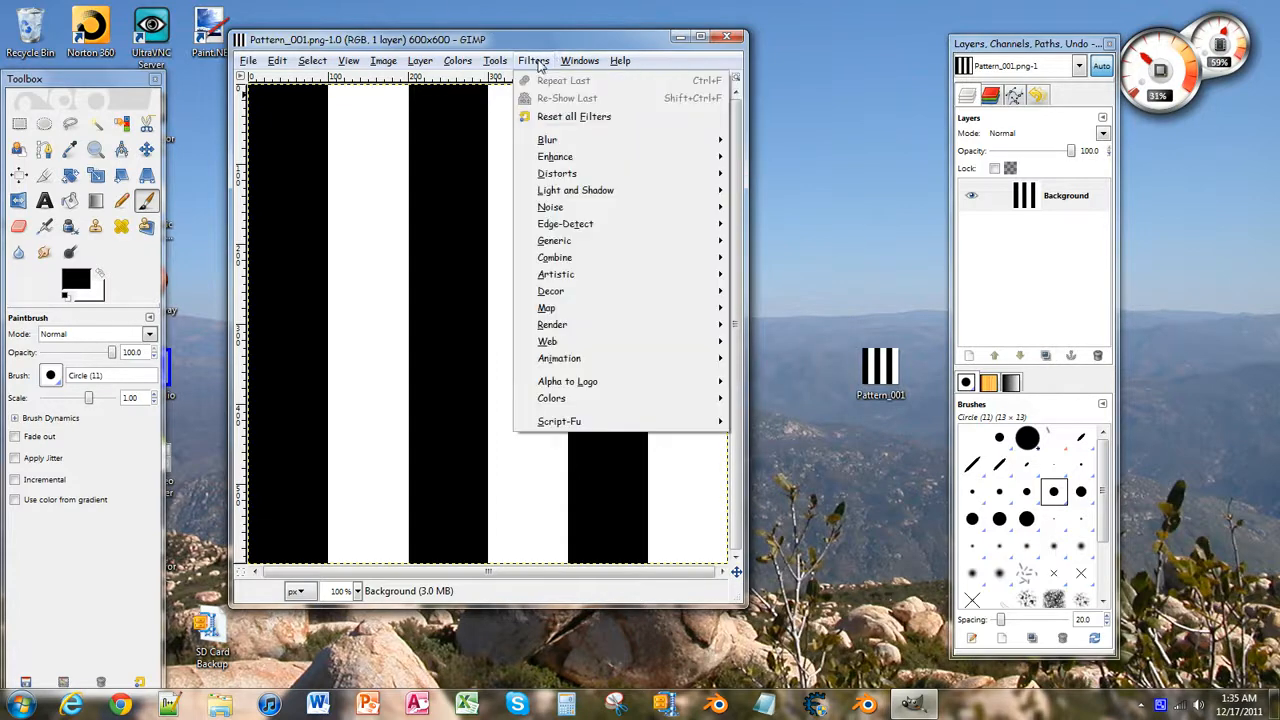
{"action": "left_click", "coordinate": [532, 60]}
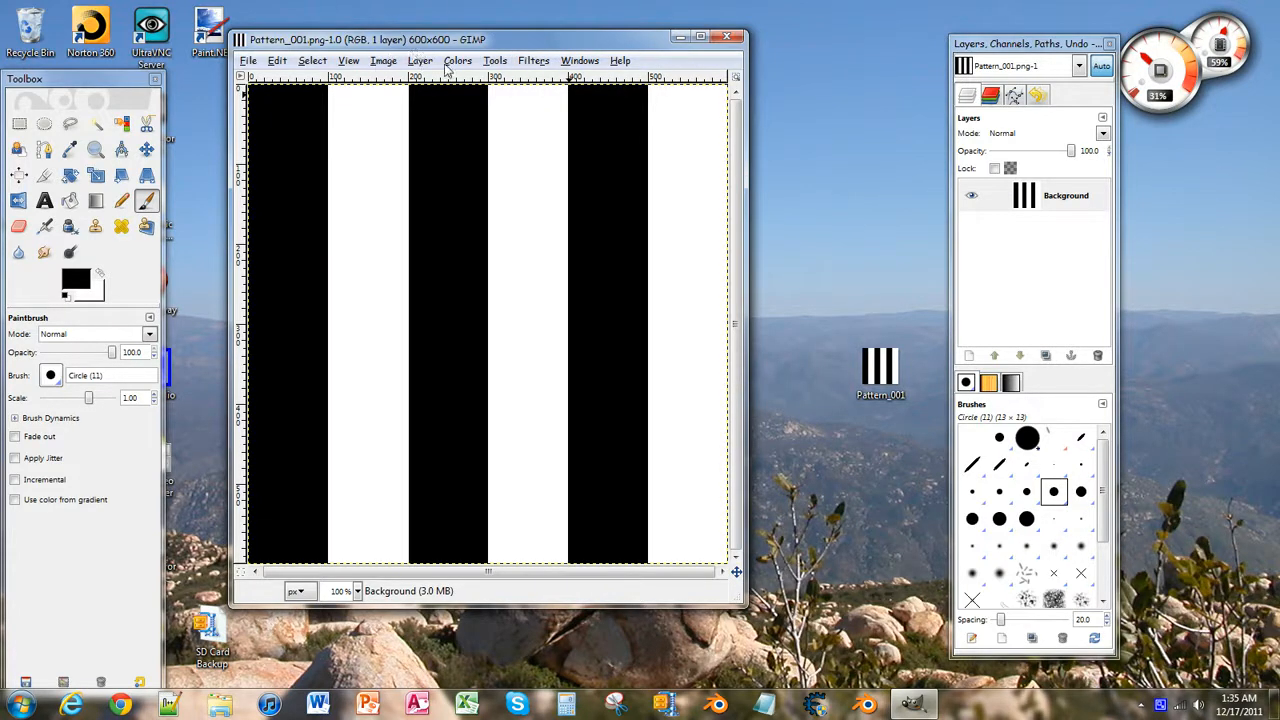
{"action": "left_click", "coordinate": [384, 60]}
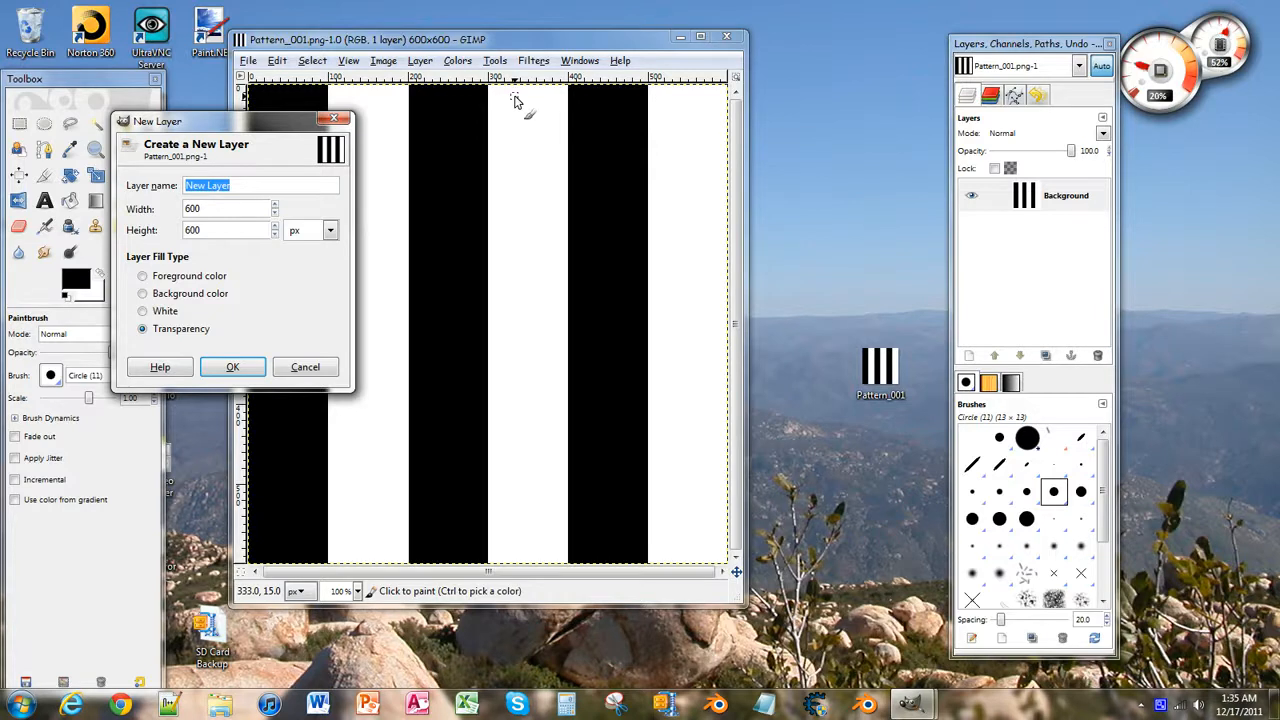
Create a transparent 600×600 layer named weathered above the Background
{"action": "type", "text": "w"}
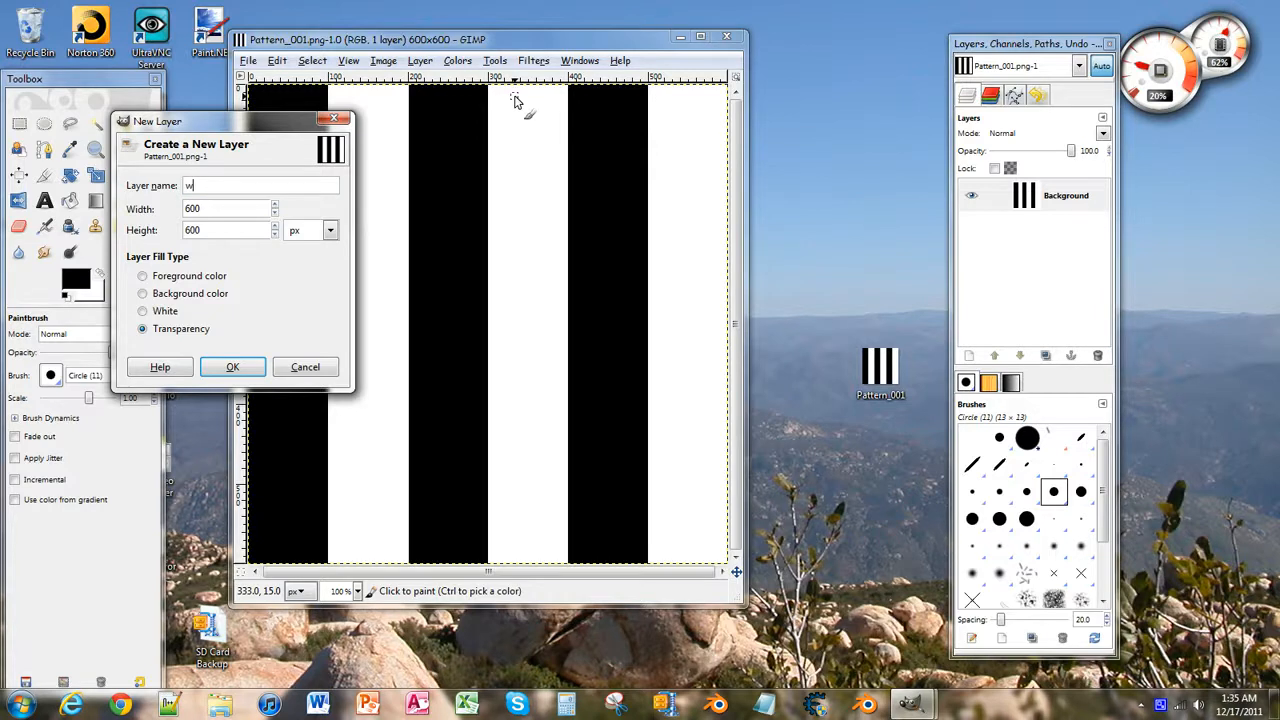
{"action": "type", "text": "eathered"}
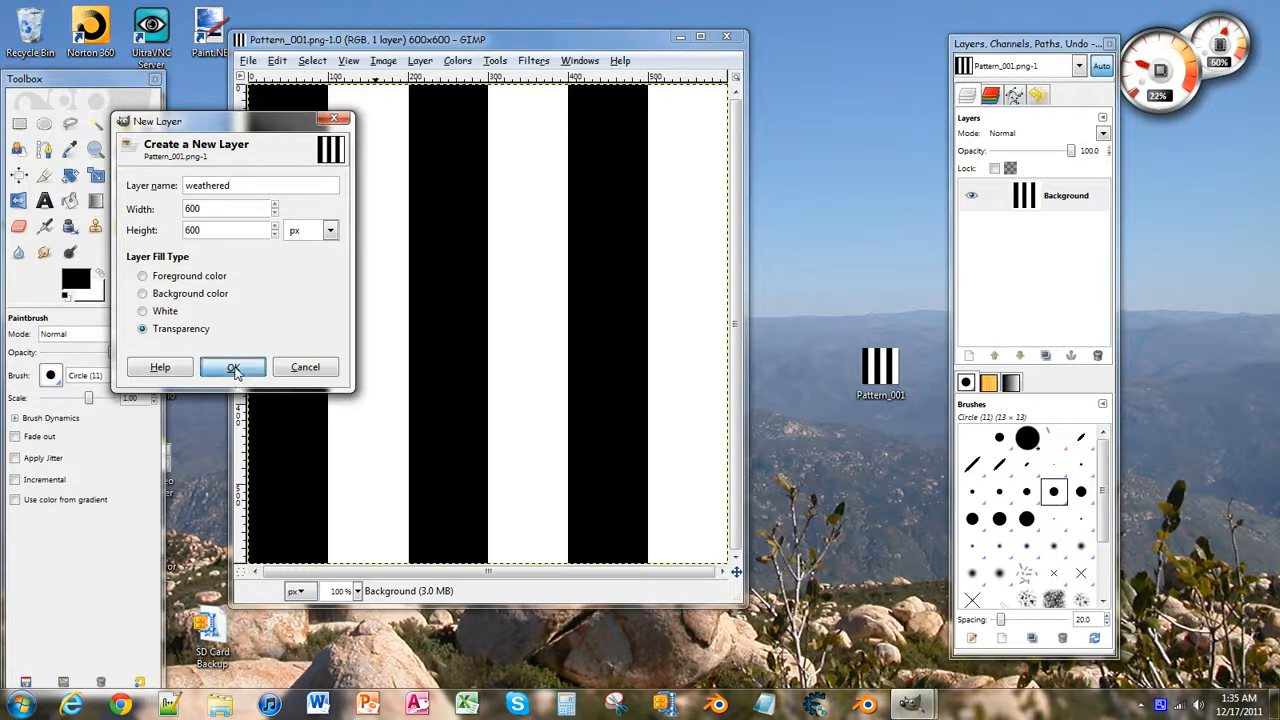
{"action": "left_click", "coordinate": [232, 366]}
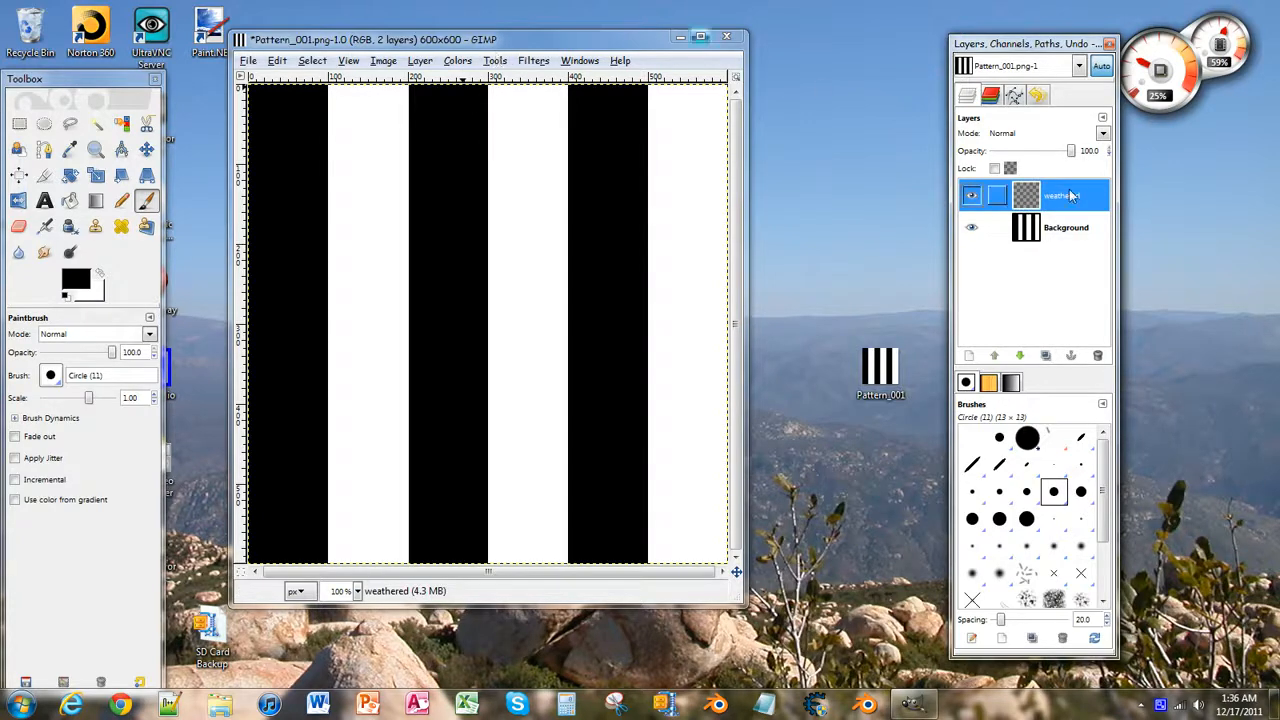
Bring up Filters > Render > Clouds > Solid Noise for the weathered layer
{"action": "left_click", "coordinate": [532, 60]}
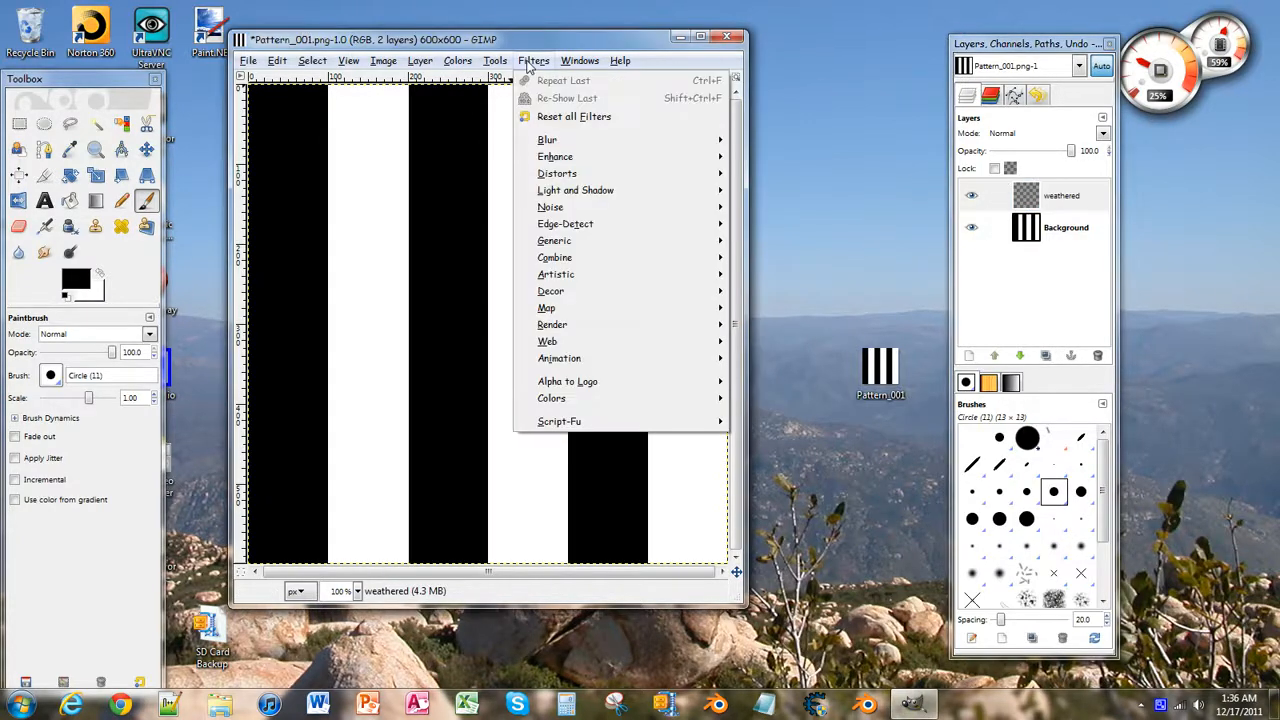
{"action": "mouse_move", "coordinate": [552, 324]}
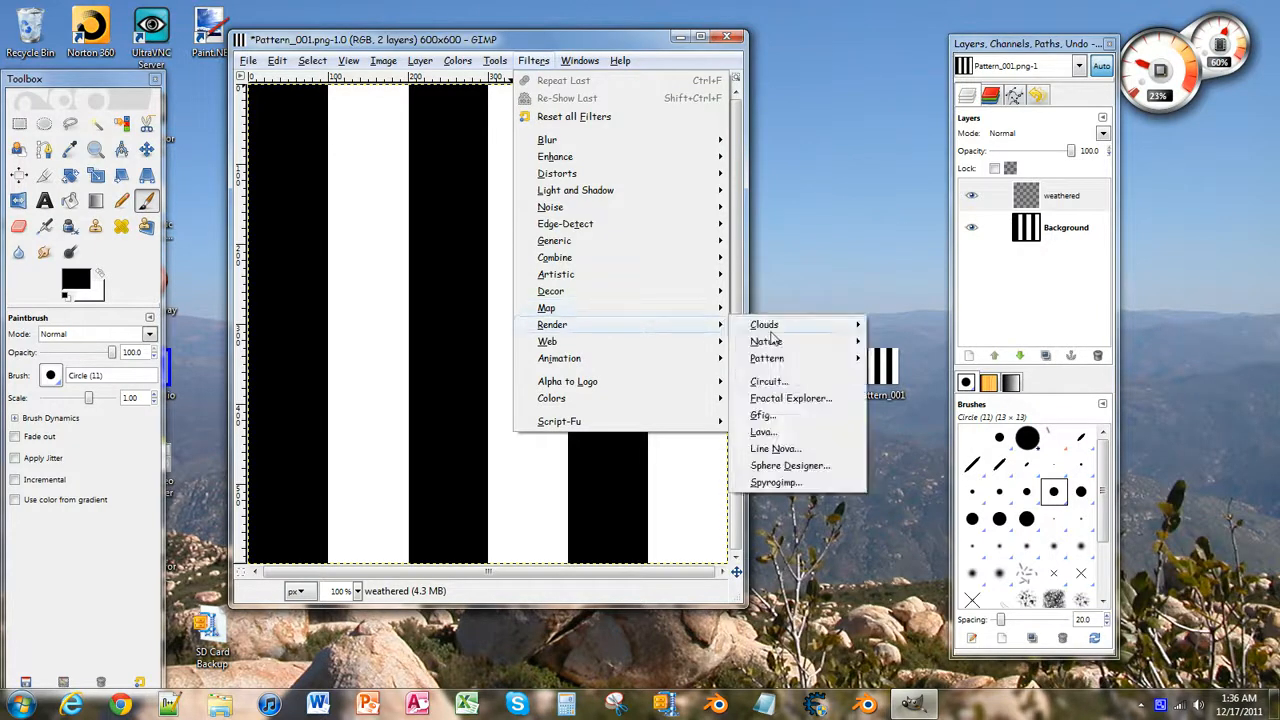
{"action": "mouse_move", "coordinate": [764, 324]}
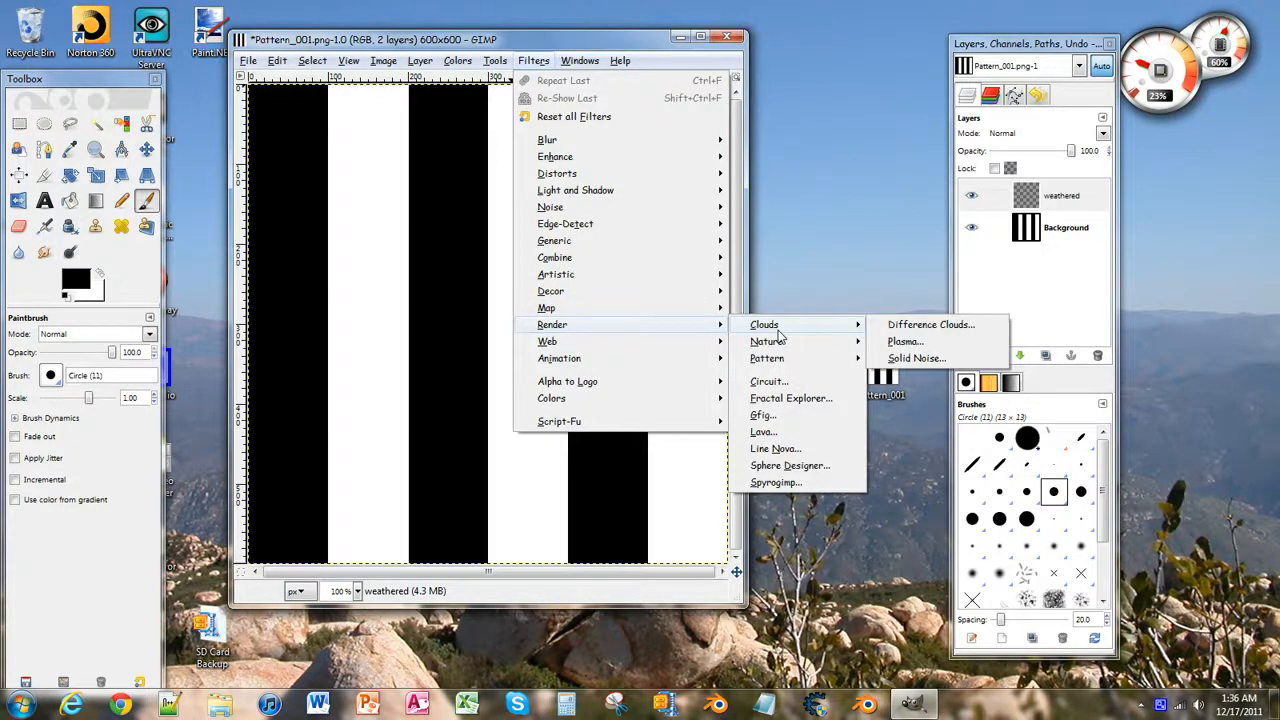
{"action": "mouse_move", "coordinate": [916, 358]}
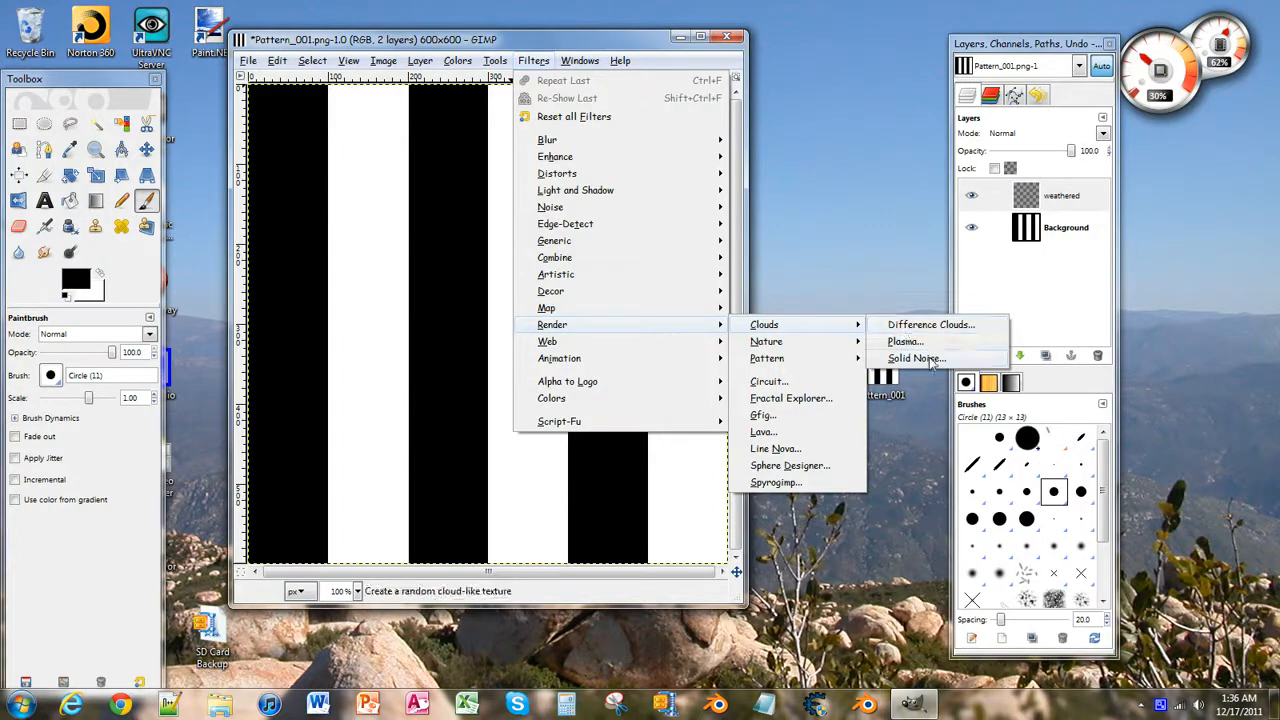
{"action": "left_click", "coordinate": [916, 358]}
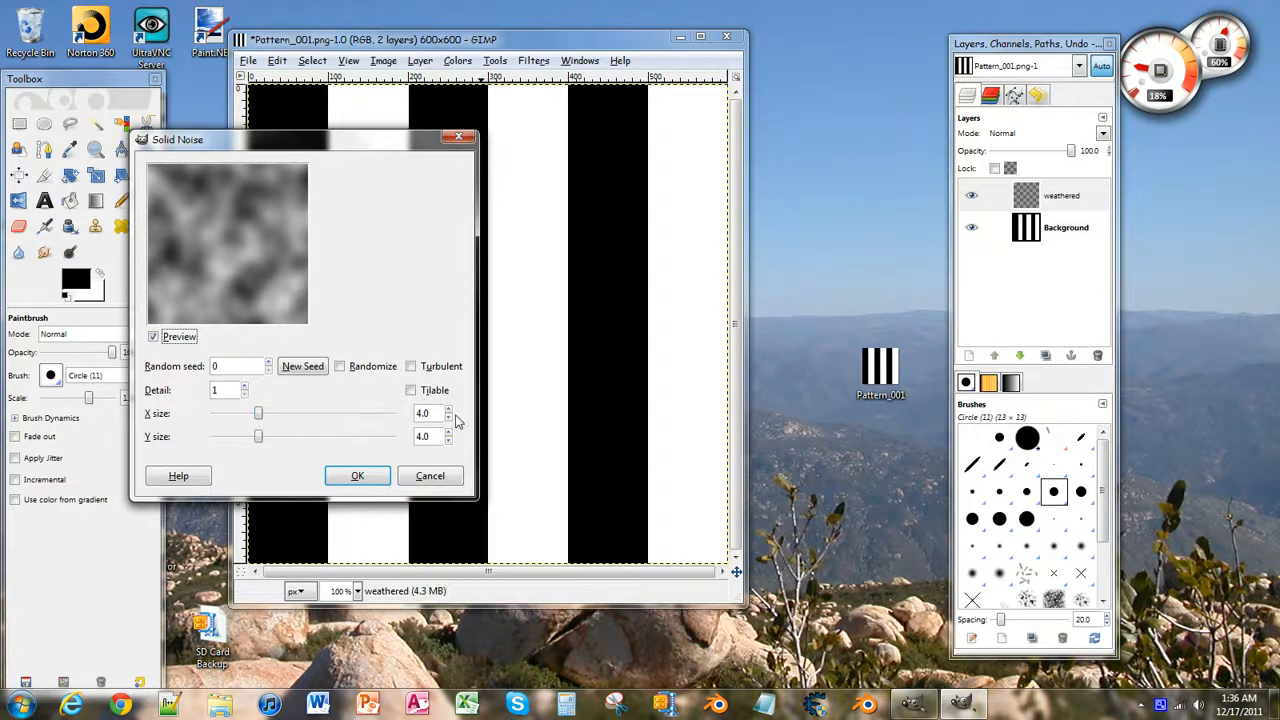
Render solid noise with X and Y size 4.2 and a fresh random seed onto the layer
{"action": "left_click", "coordinate": [448, 432]}
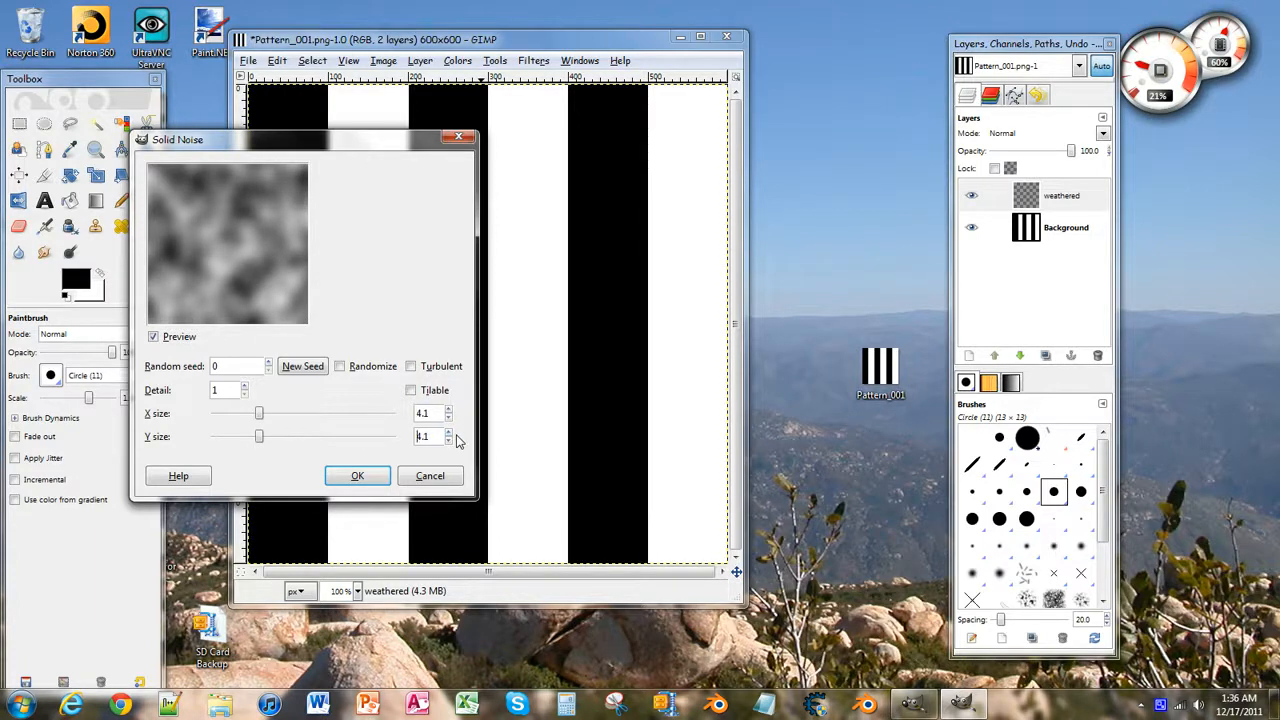
{"action": "left_click", "coordinate": [304, 366]}
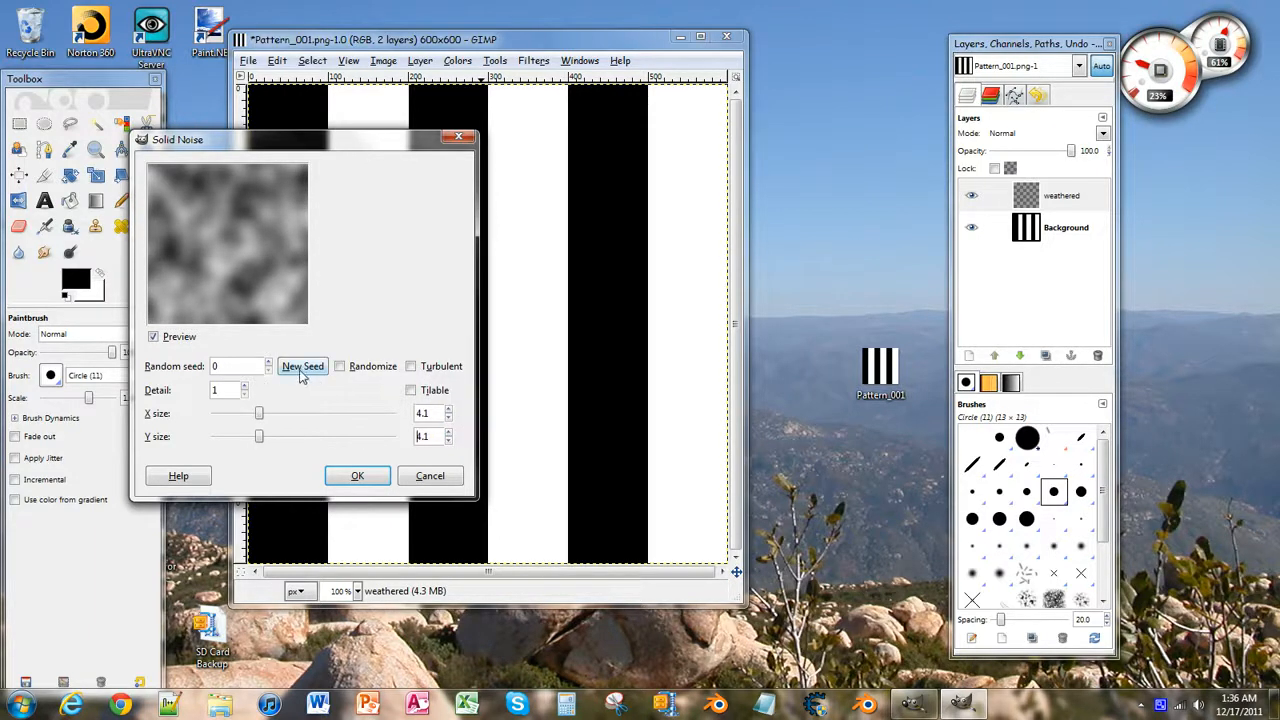
{"action": "left_click", "coordinate": [302, 366]}
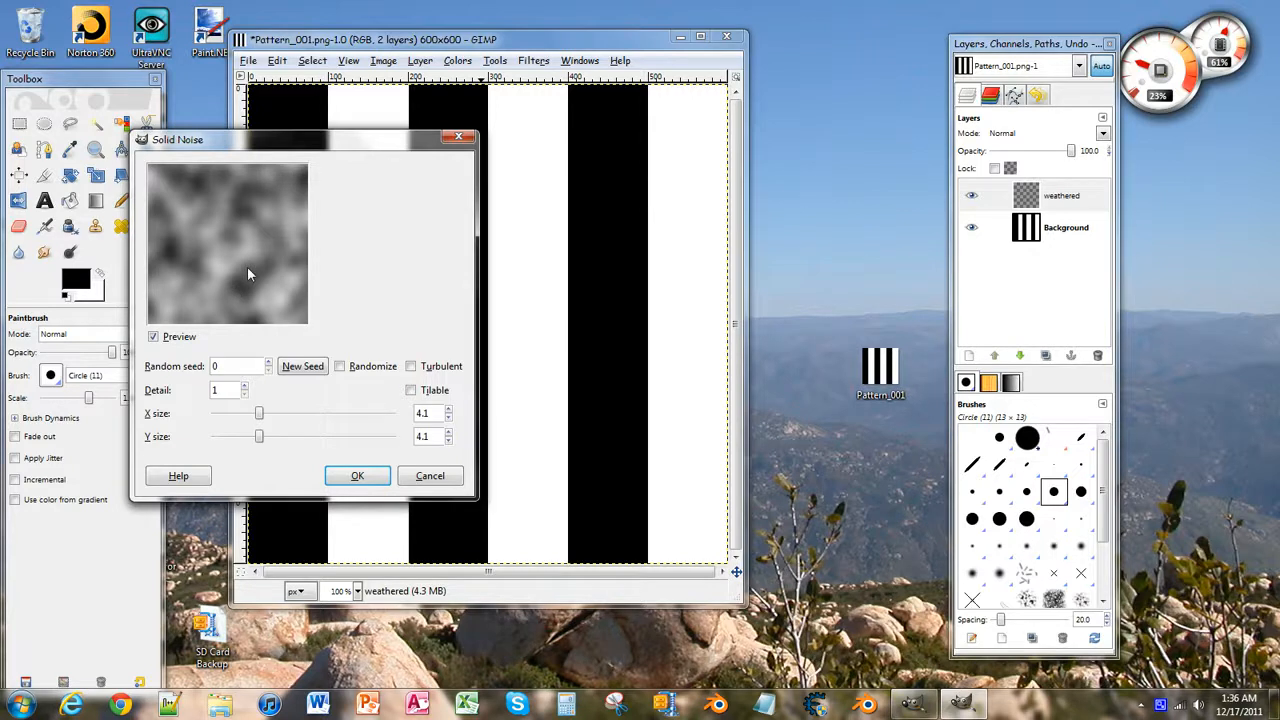
{"action": "left_click", "coordinate": [268, 362]}
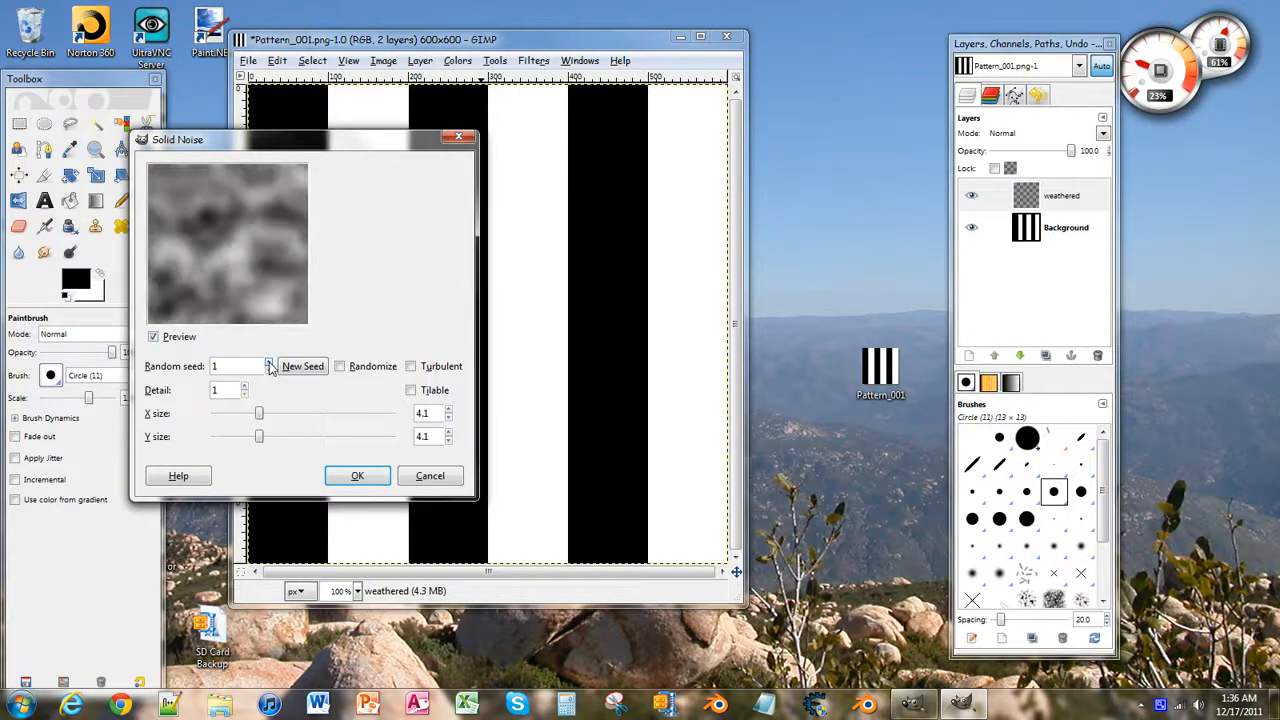
{"action": "left_click", "coordinate": [268, 364]}
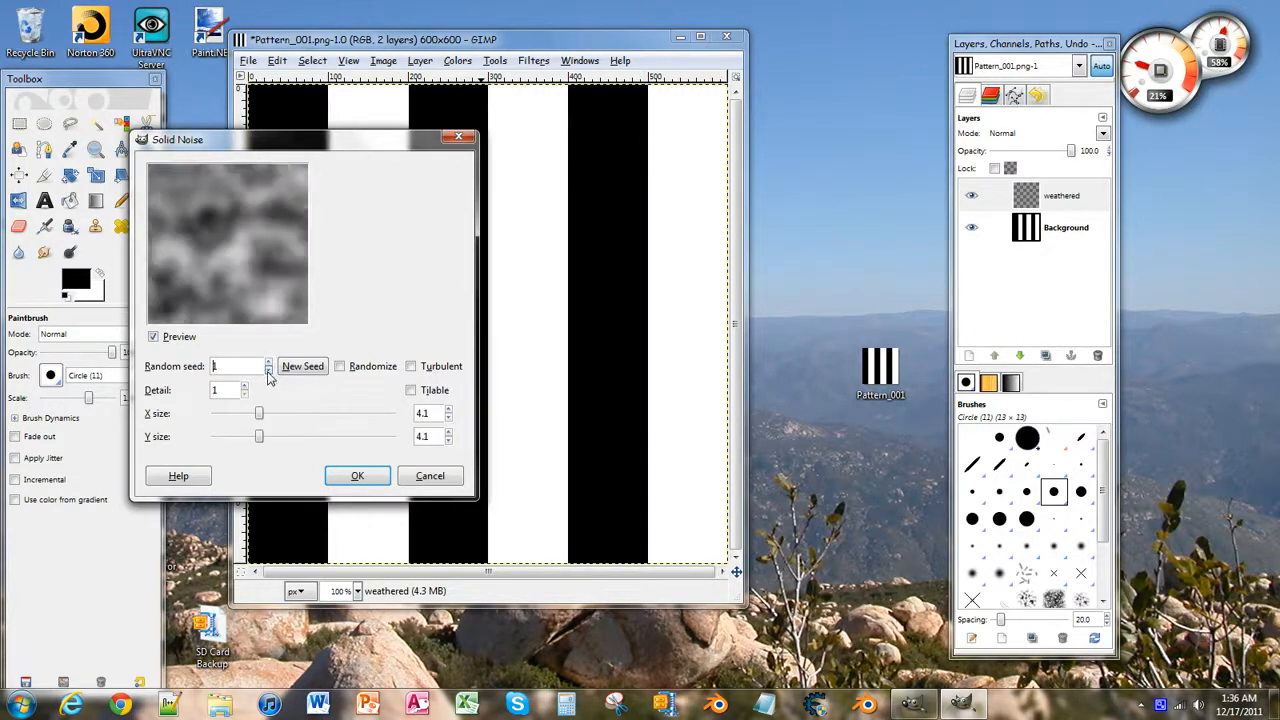
{"action": "mouse_move", "coordinate": [240, 366]}
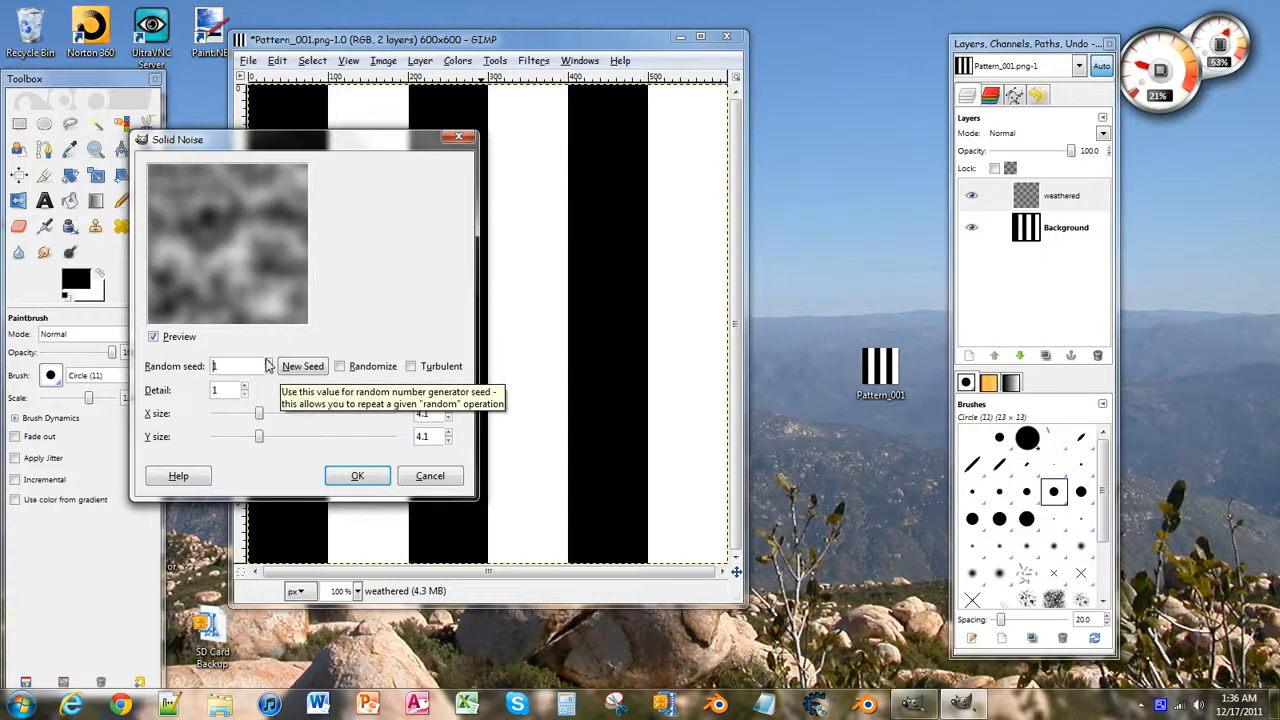
{"action": "left_click", "coordinate": [304, 364]}
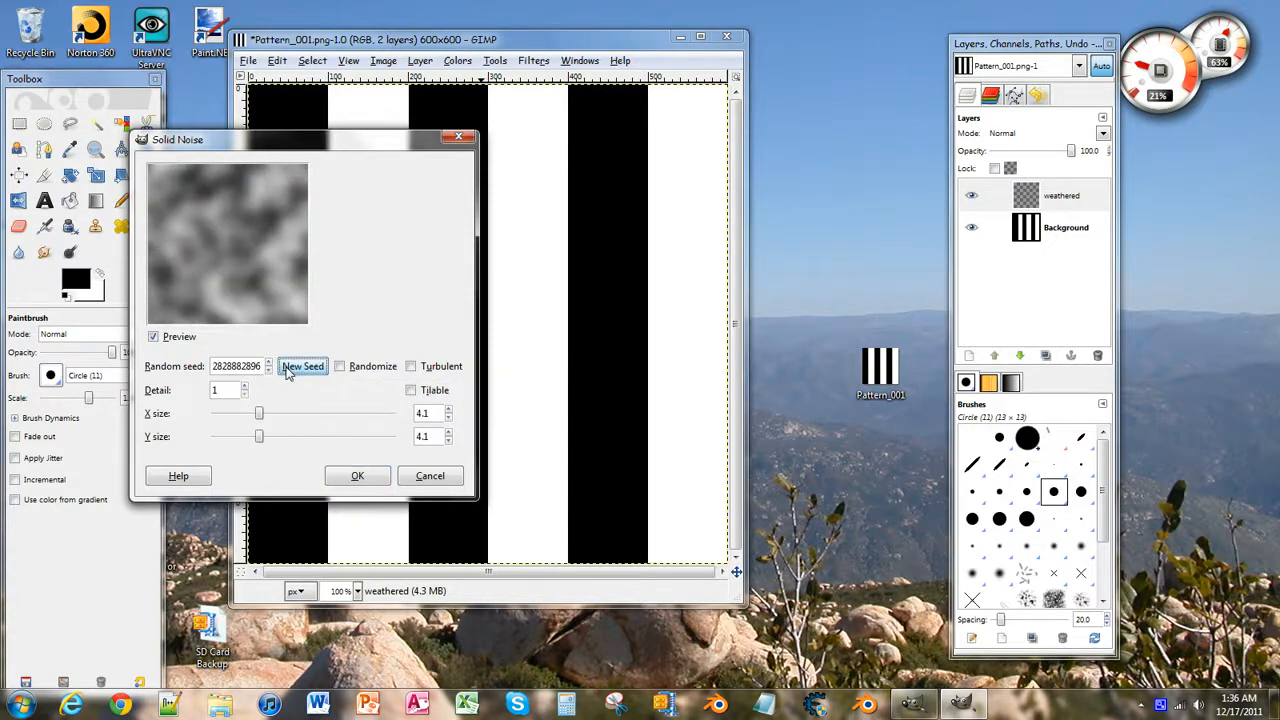
{"action": "left_click", "coordinate": [302, 364]}
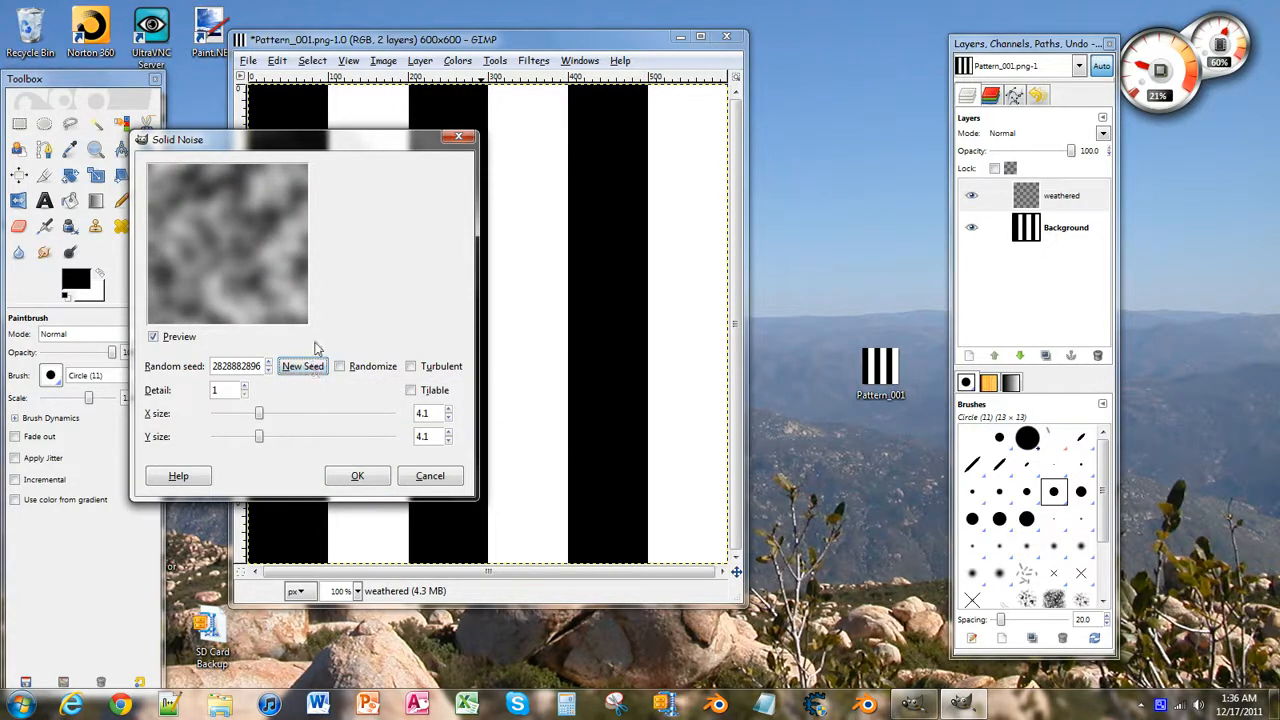
{"action": "left_click", "coordinate": [302, 364]}
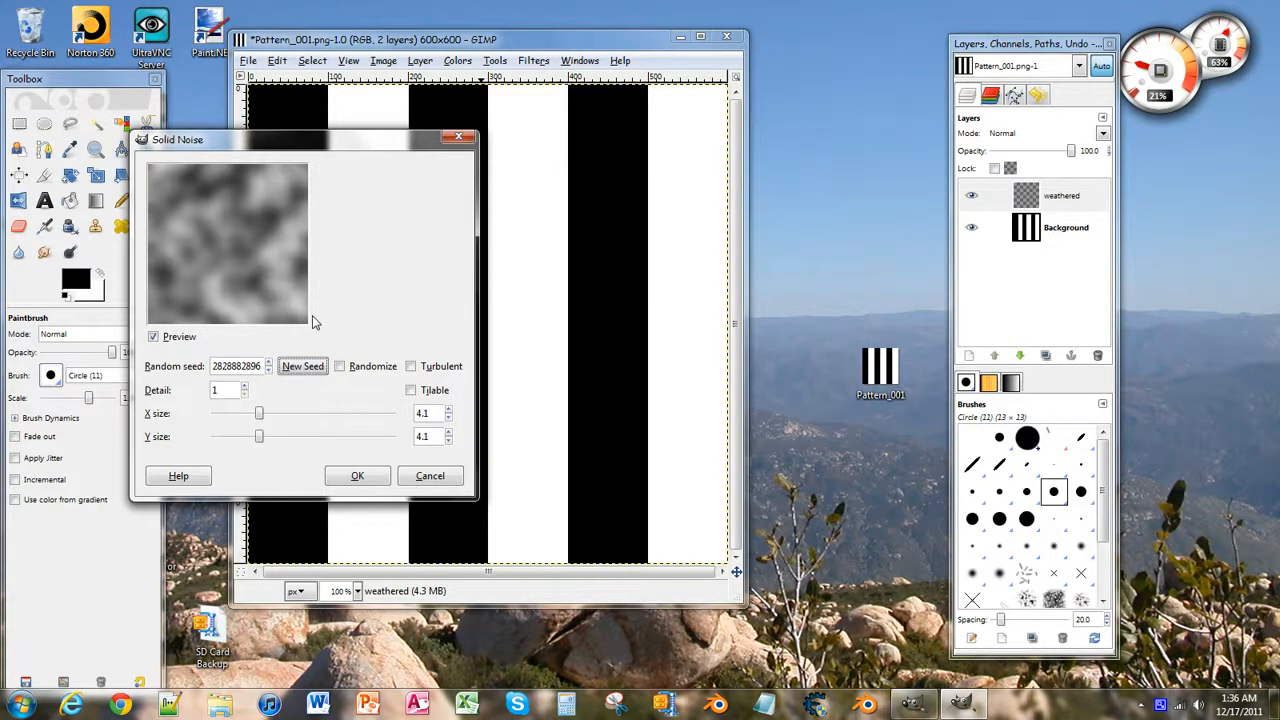
{"action": "mouse_move", "coordinate": [280, 278]}
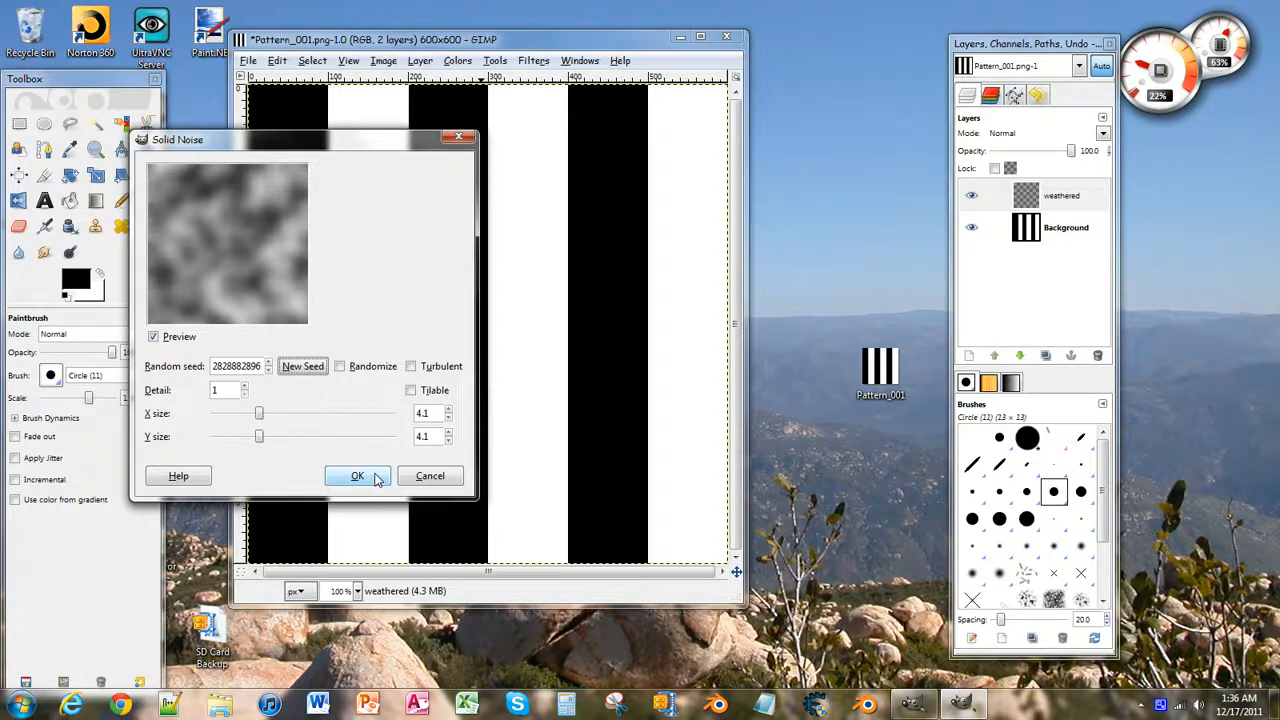
{"action": "left_click", "coordinate": [356, 476]}
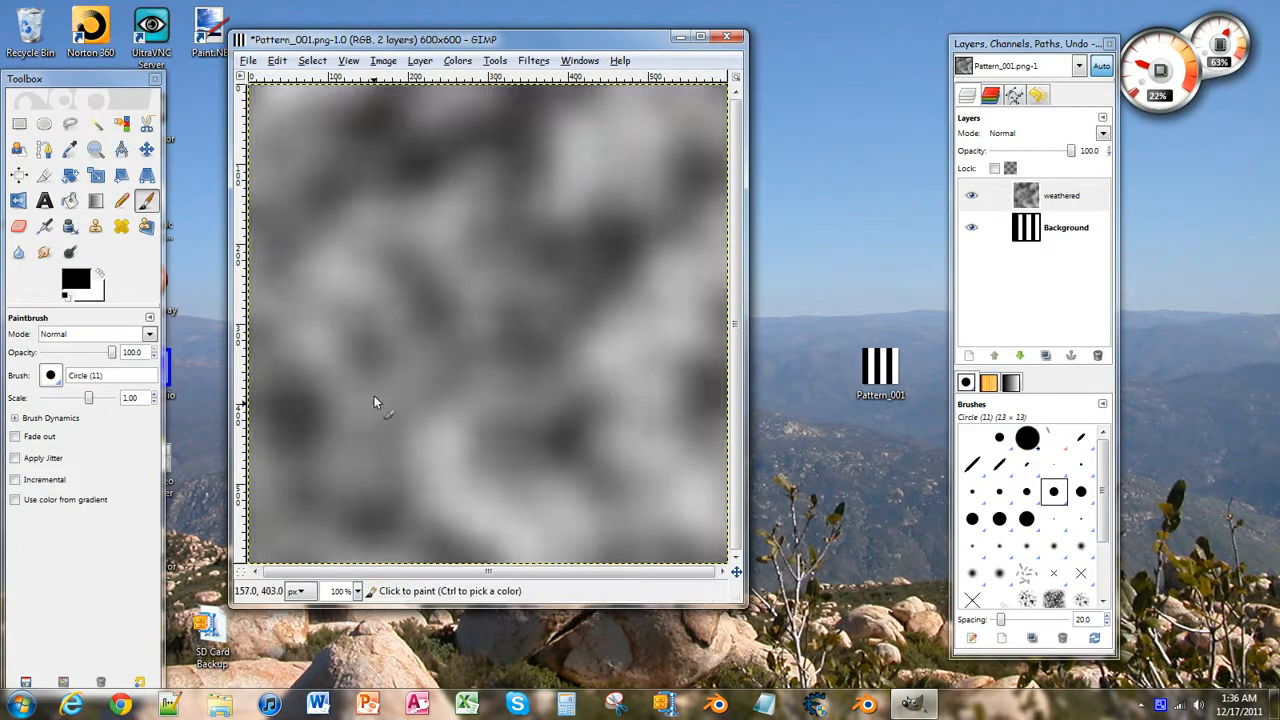
Lower the weathered layer's opacity to about 30% so the stripes show through
{"action": "left_click", "coordinate": [1064, 228]}
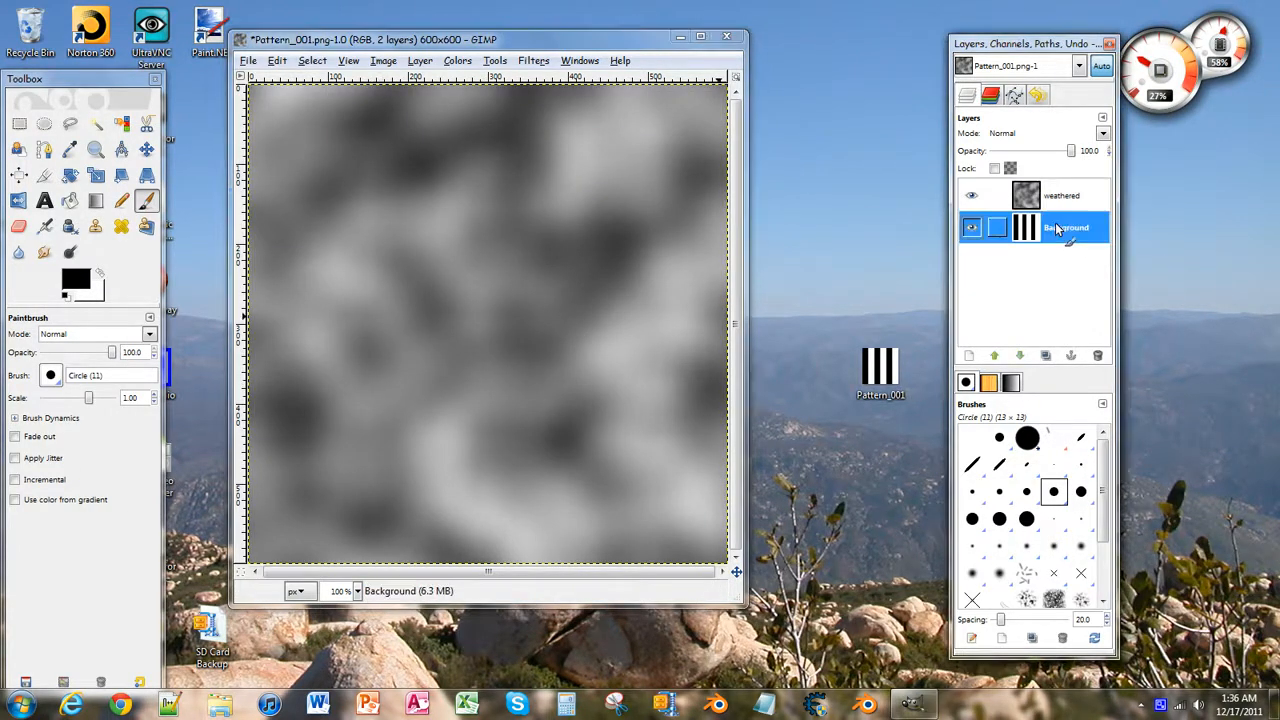
{"action": "left_click", "coordinate": [1060, 196]}
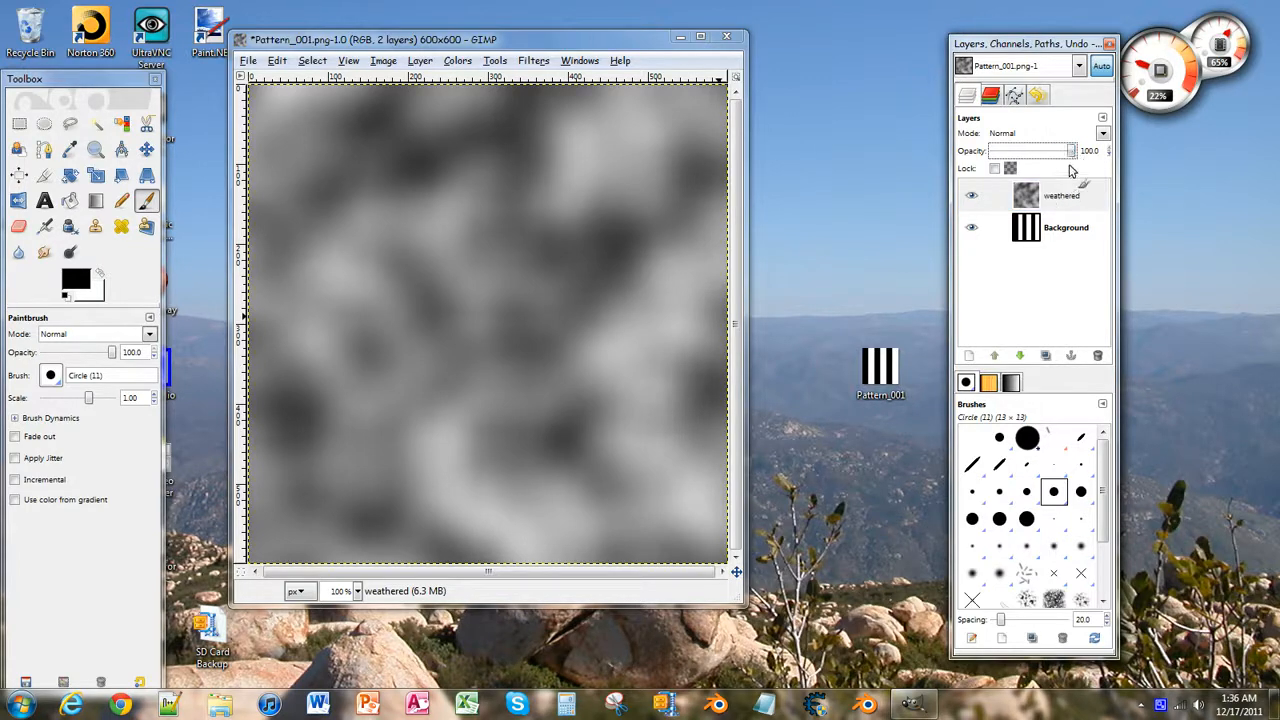
{"action": "left_click_drag", "start_coordinate": [1100, 150], "coordinate": [1060, 150]}
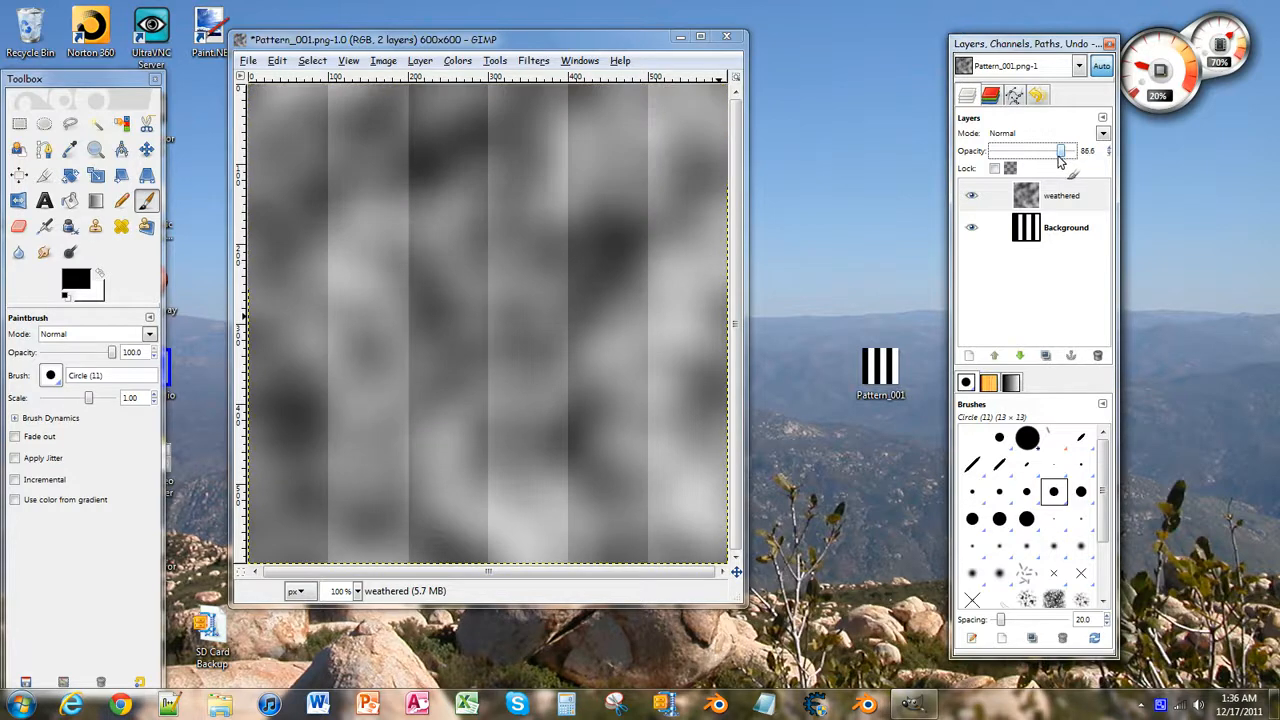
{"action": "left_click_drag", "start_coordinate": [1062, 152], "coordinate": [1044, 152]}
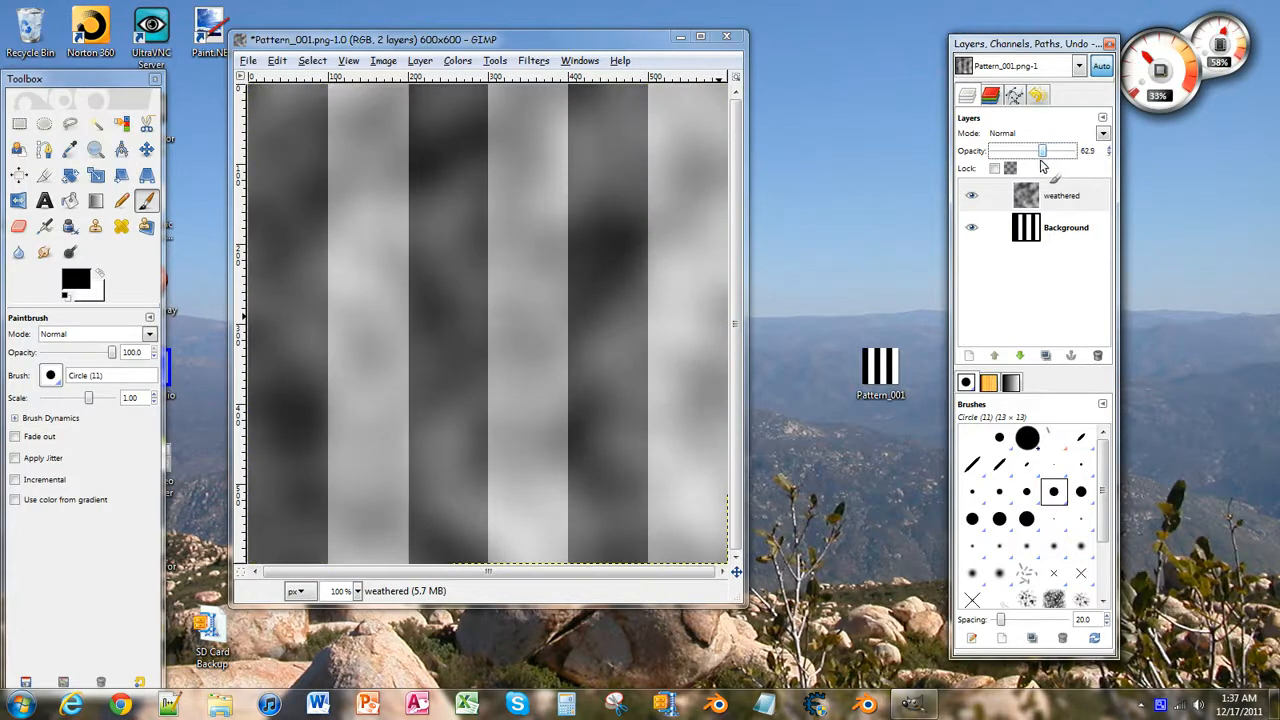
{"action": "left_click_drag", "start_coordinate": [1044, 150], "coordinate": [1020, 150]}
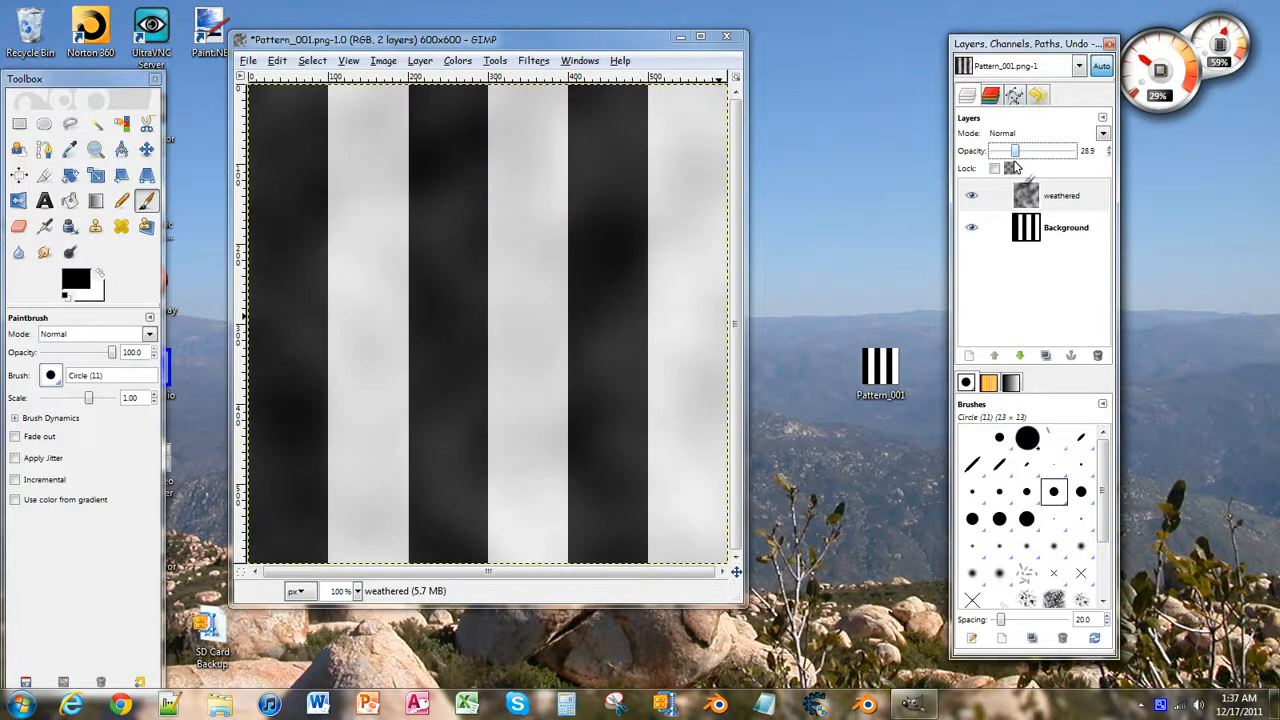
{"action": "left_click_drag", "start_coordinate": [1016, 150], "coordinate": [1004, 150]}
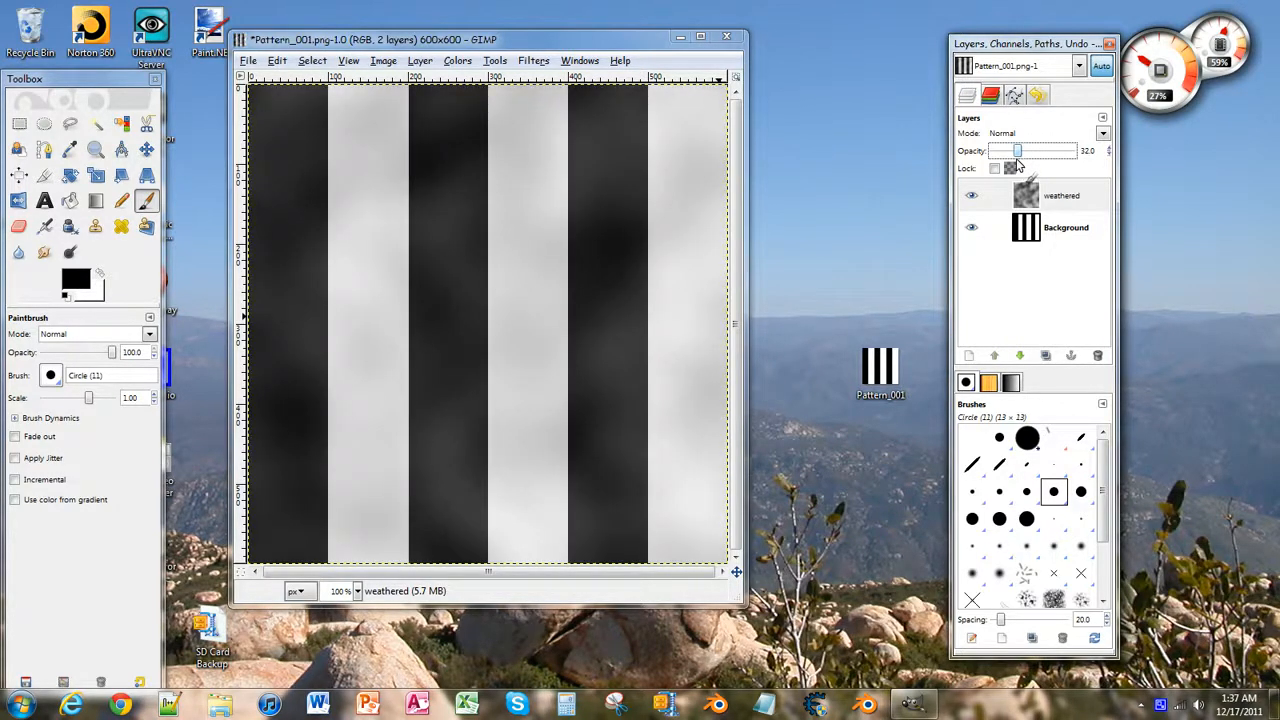
{"action": "left_click_drag", "start_coordinate": [1016, 150], "coordinate": [1012, 150]}
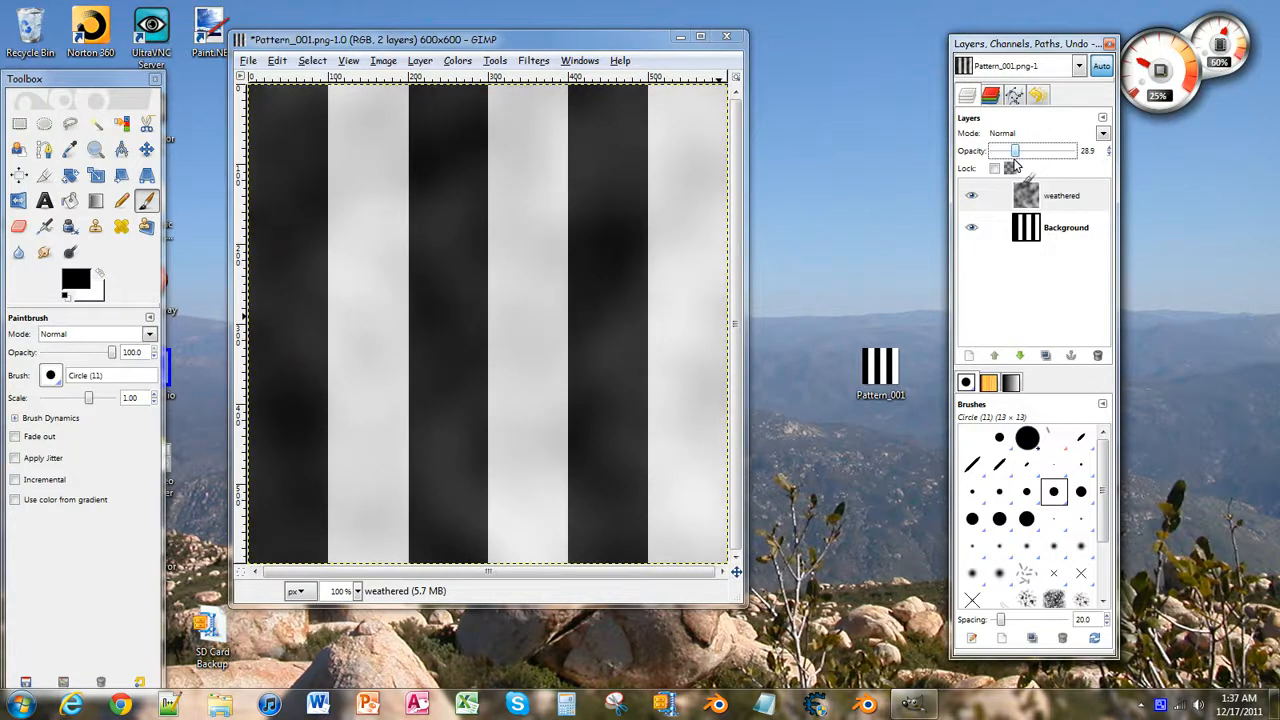
{"action": "left_click_drag", "start_coordinate": [1016, 150], "coordinate": [1018, 150]}
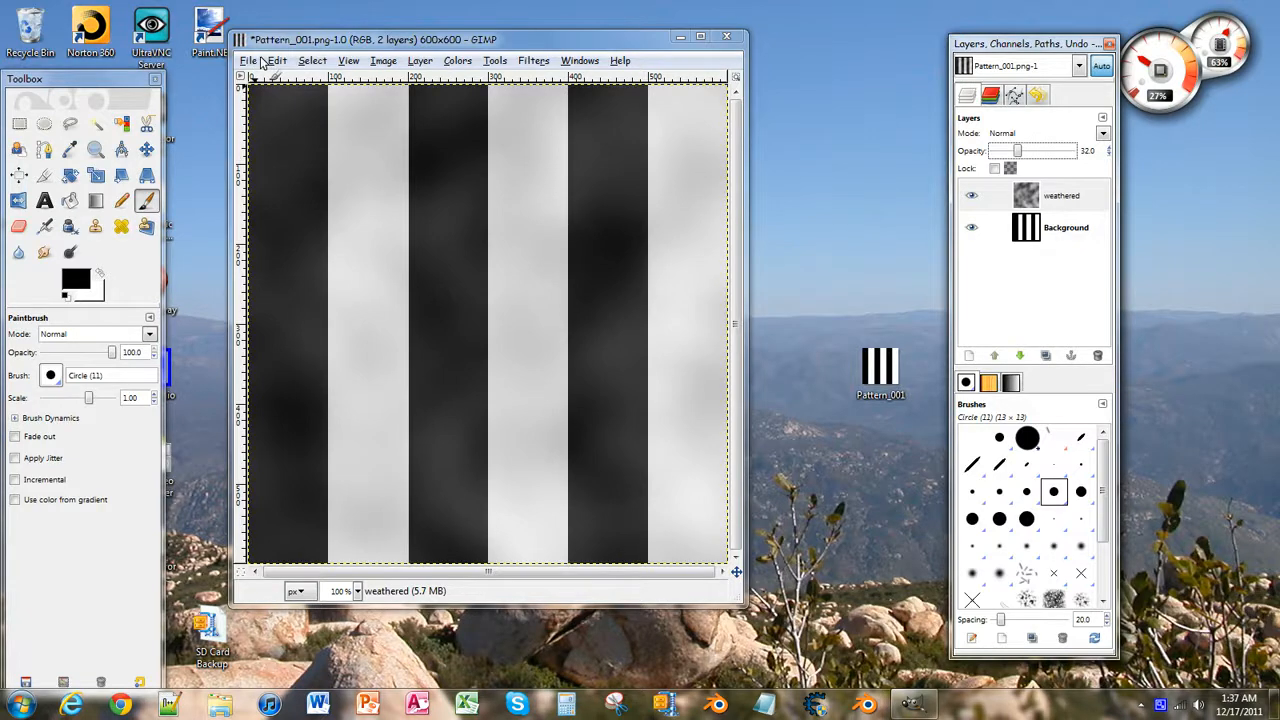
Save the image via Save As to the Desktop as Pattern_001 (edit).png
{"action": "left_click", "coordinate": [248, 60]}
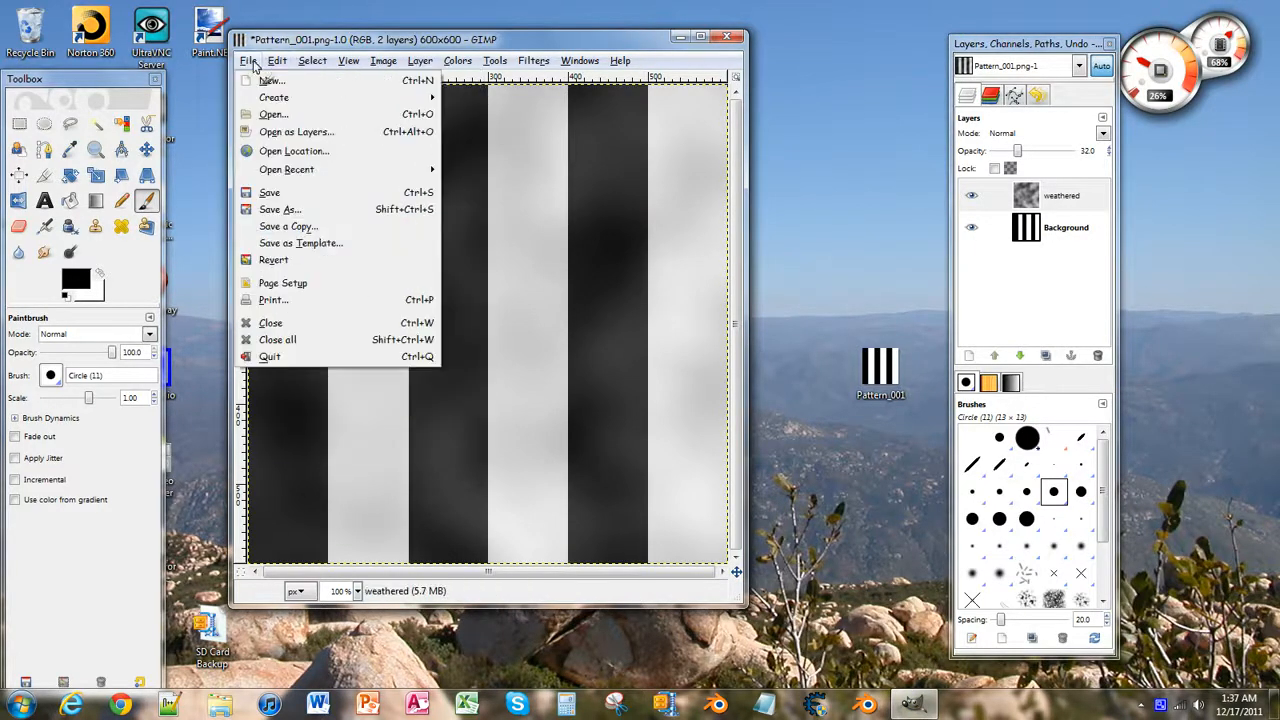
{"action": "left_click", "coordinate": [280, 210]}
{"action": "type", "text": "Pattern_001_(edit).png"}
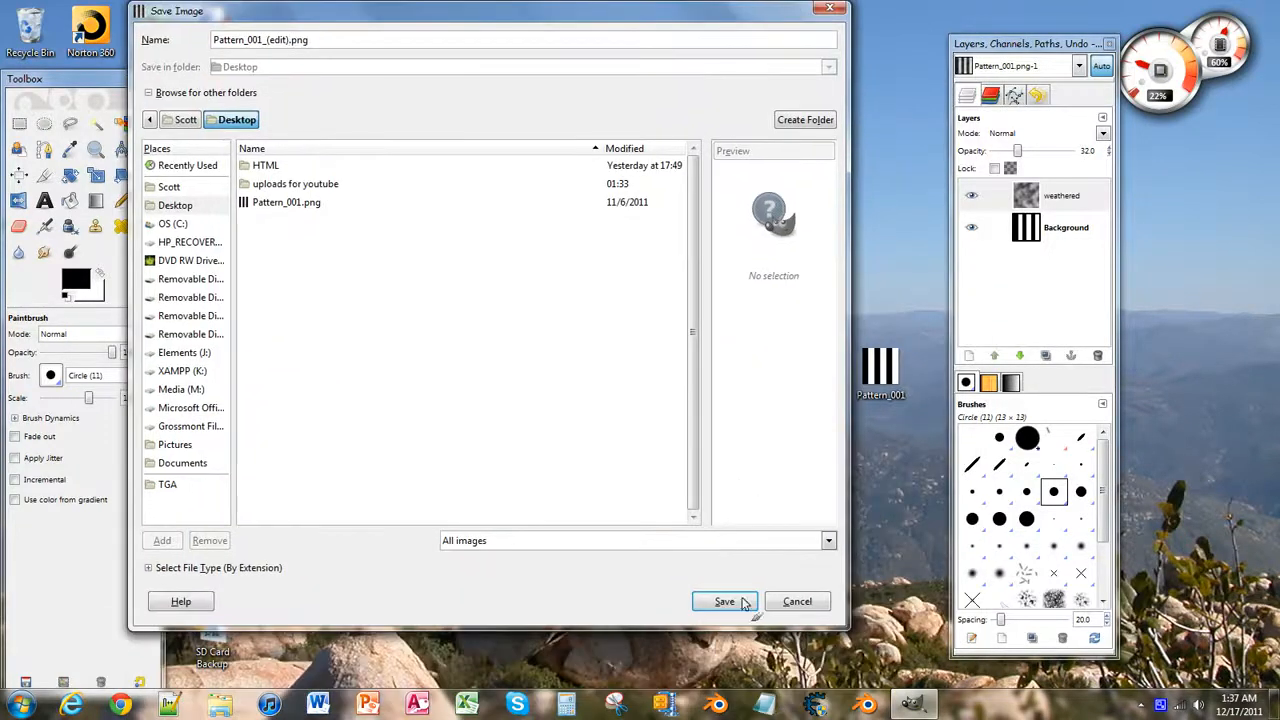
{"action": "left_click", "coordinate": [724, 600]}
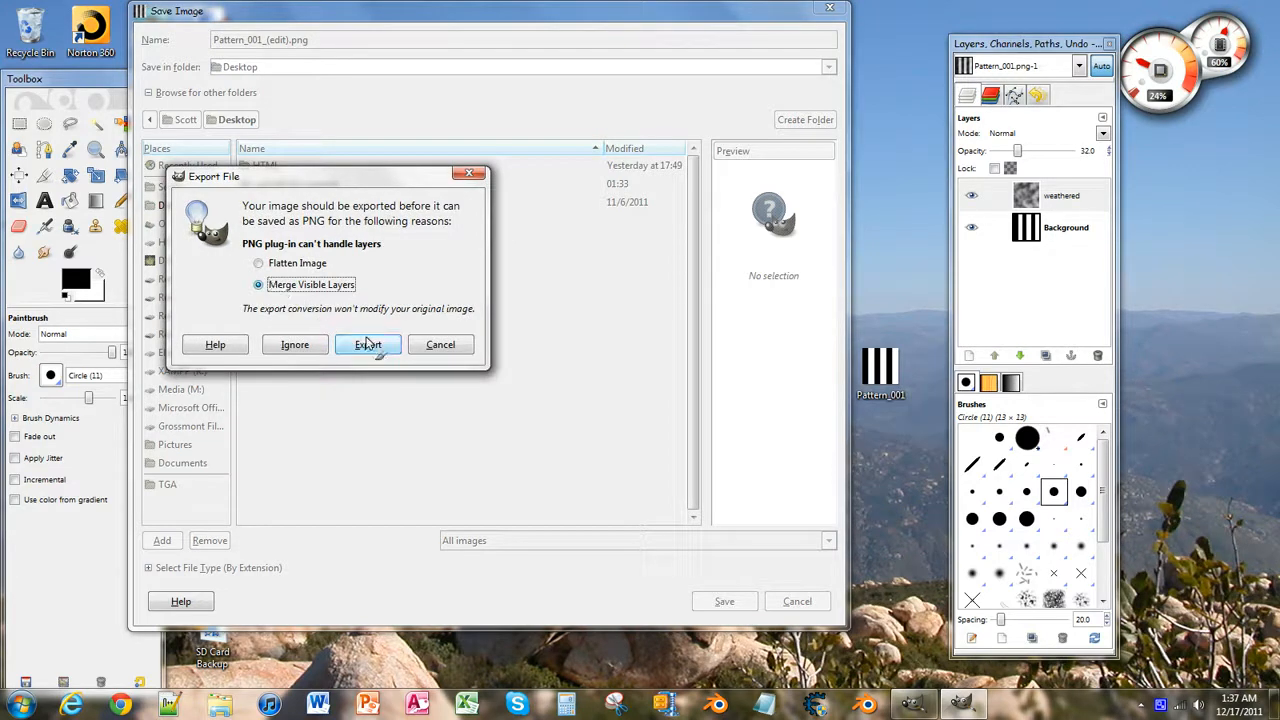
Export as PNG with visible layers merged, confirming the PNG settings
{"action": "left_click", "coordinate": [368, 344]}
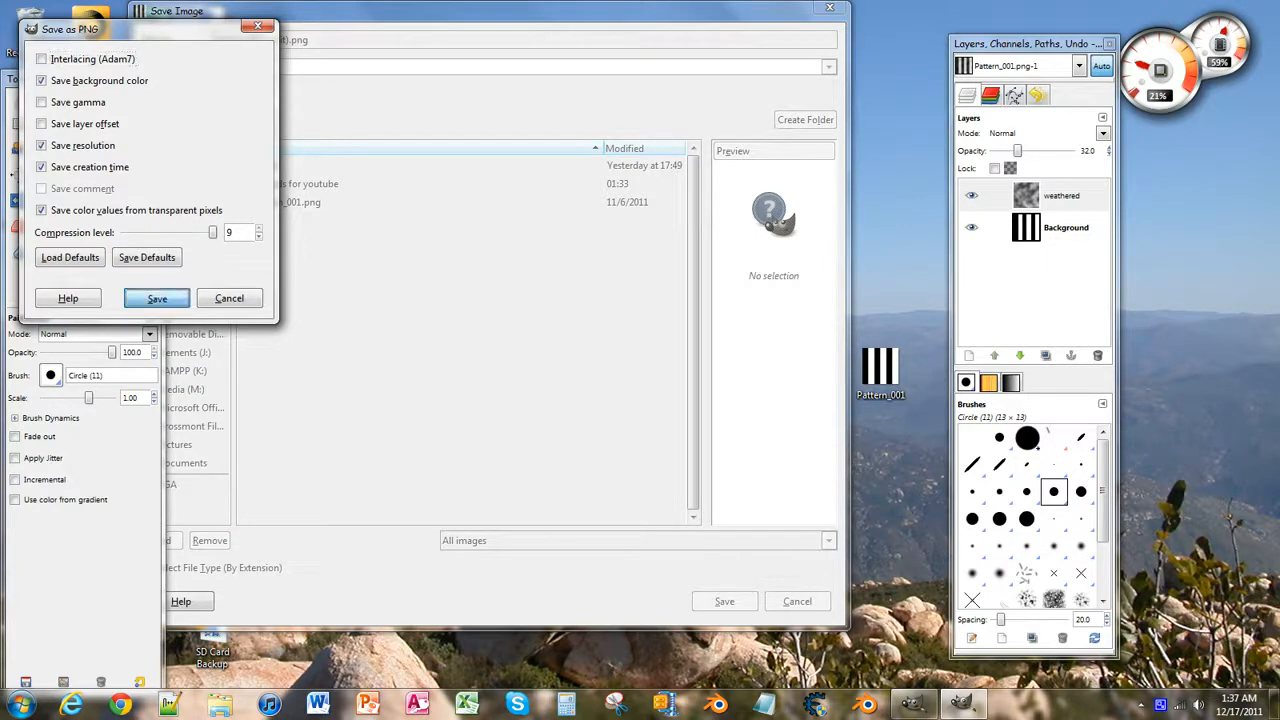
{"action": "left_click", "coordinate": [156, 298]}
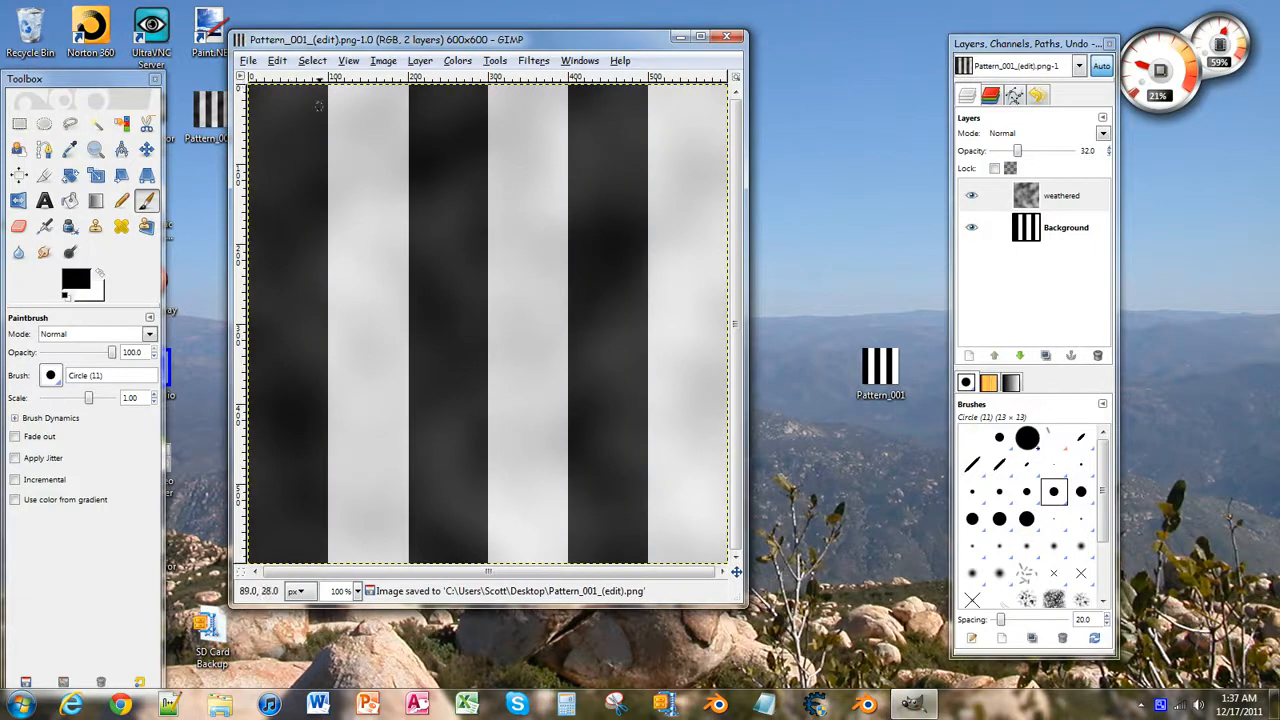